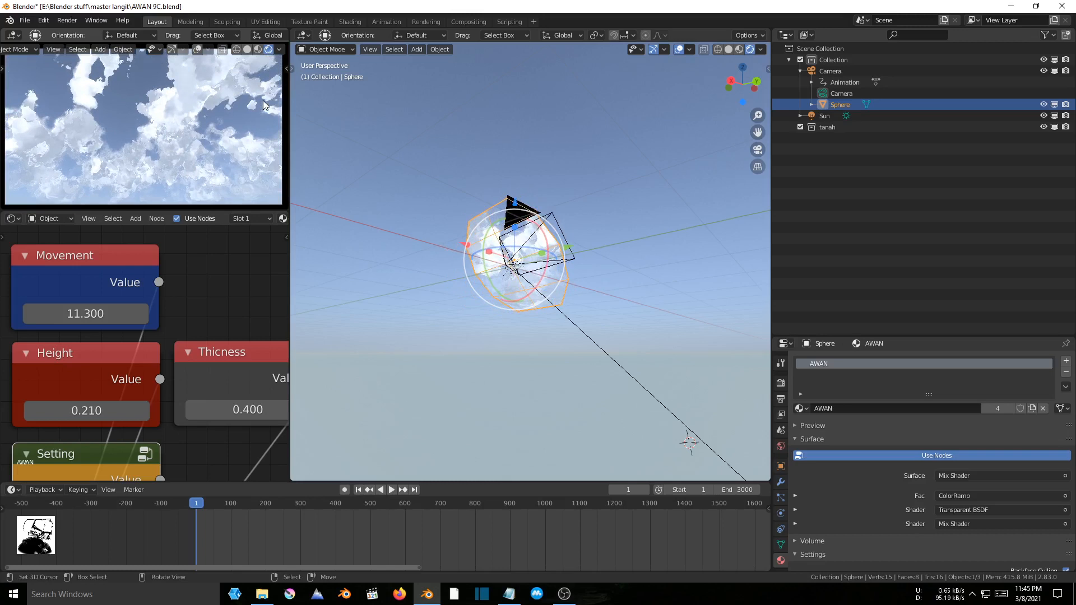
mouse_move(288, 100)
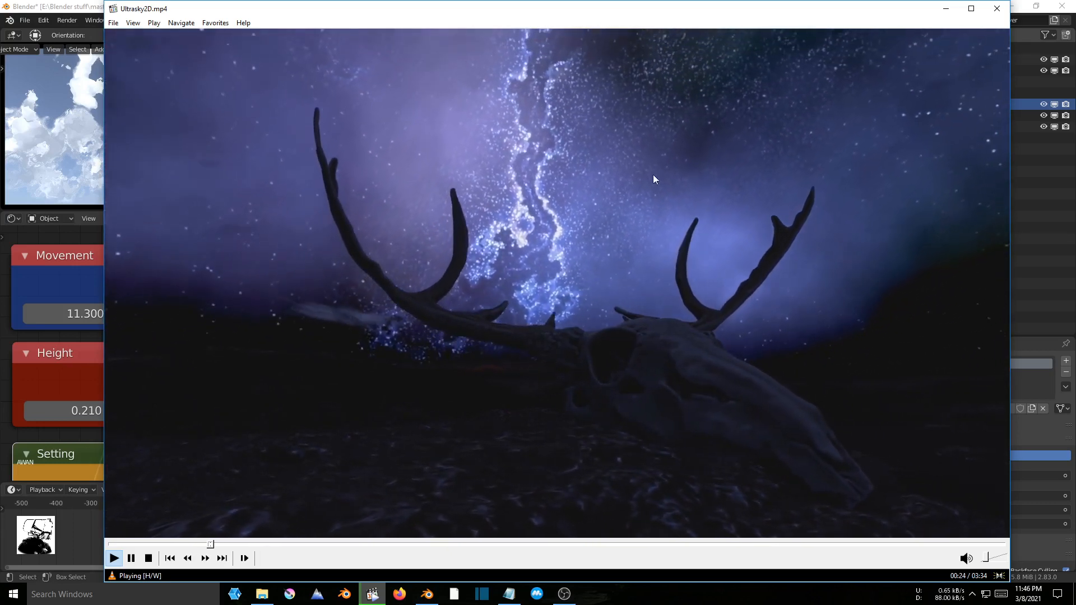
mouse_move(745, 306)
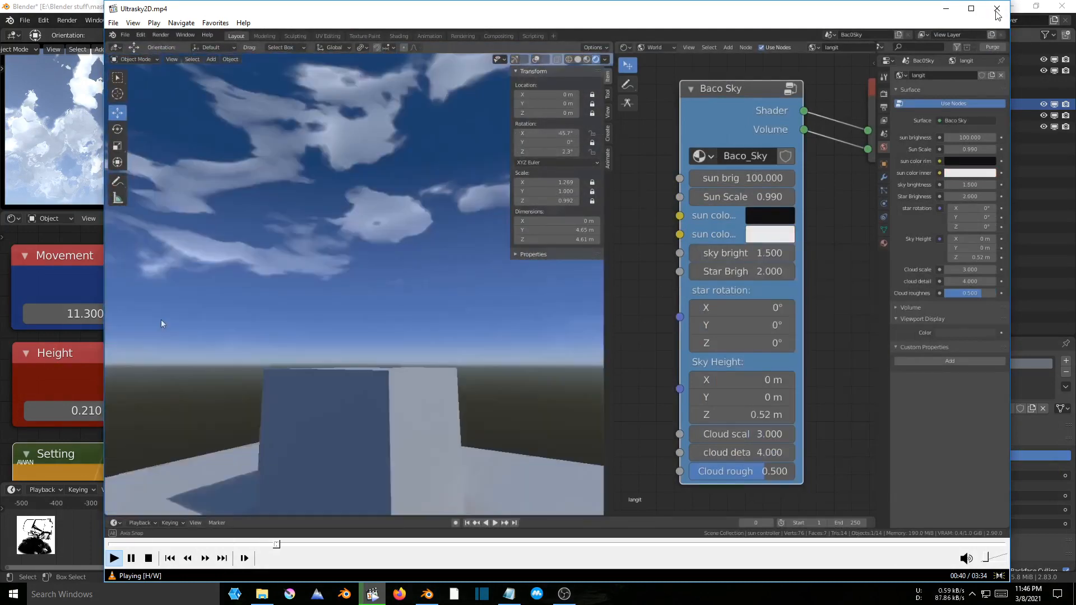
Close the Windows Media Player window to bring Blender's cloud-sphere scene back
click(997, 10)
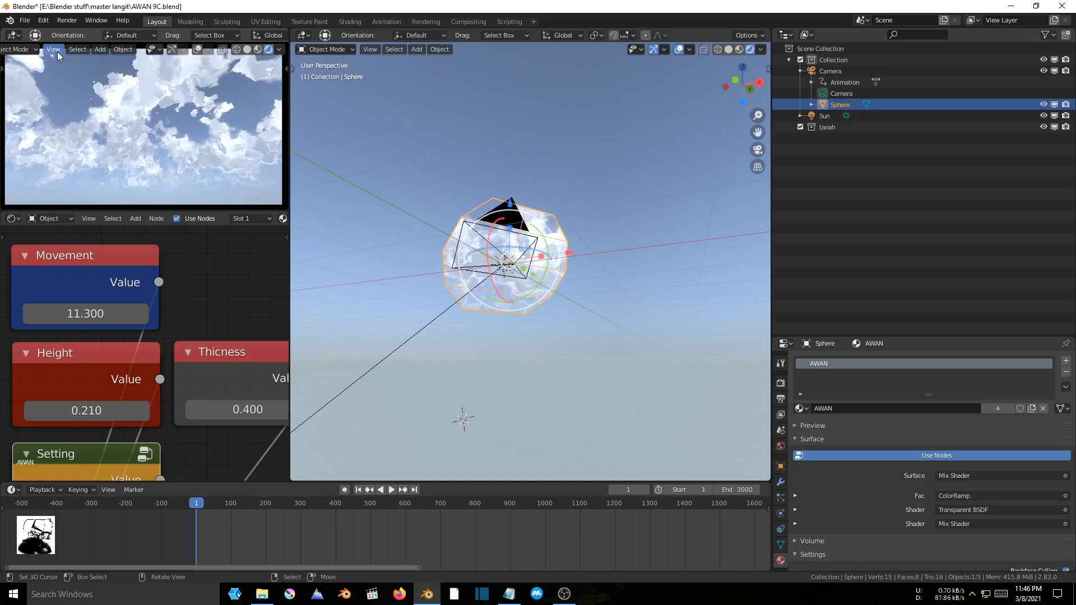
Use View > Navigation to move around the sphere until the sun's glow appears
click(53, 49)
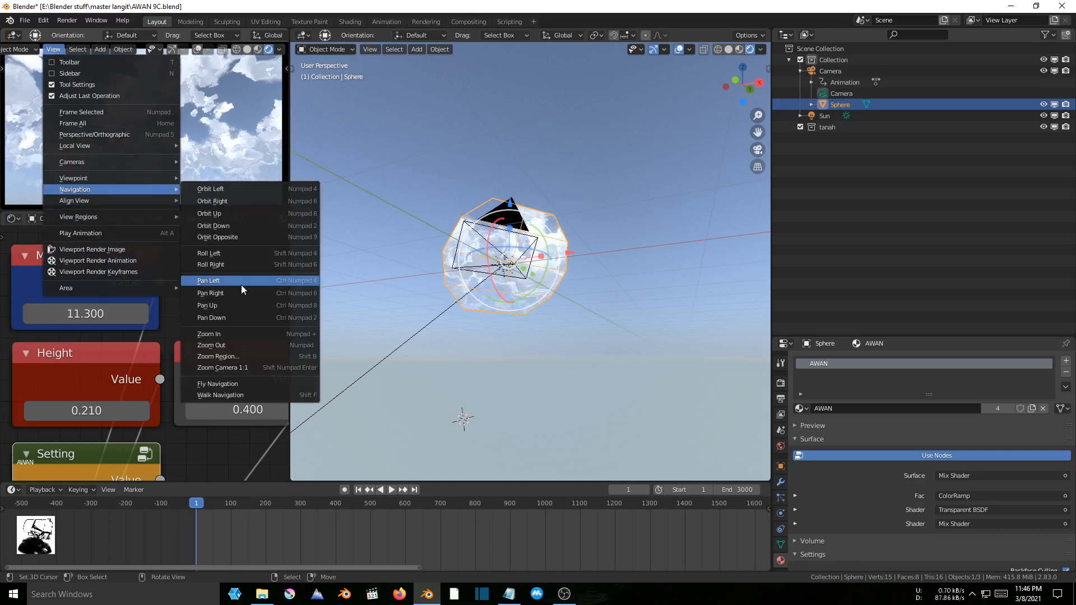
click(217, 384)
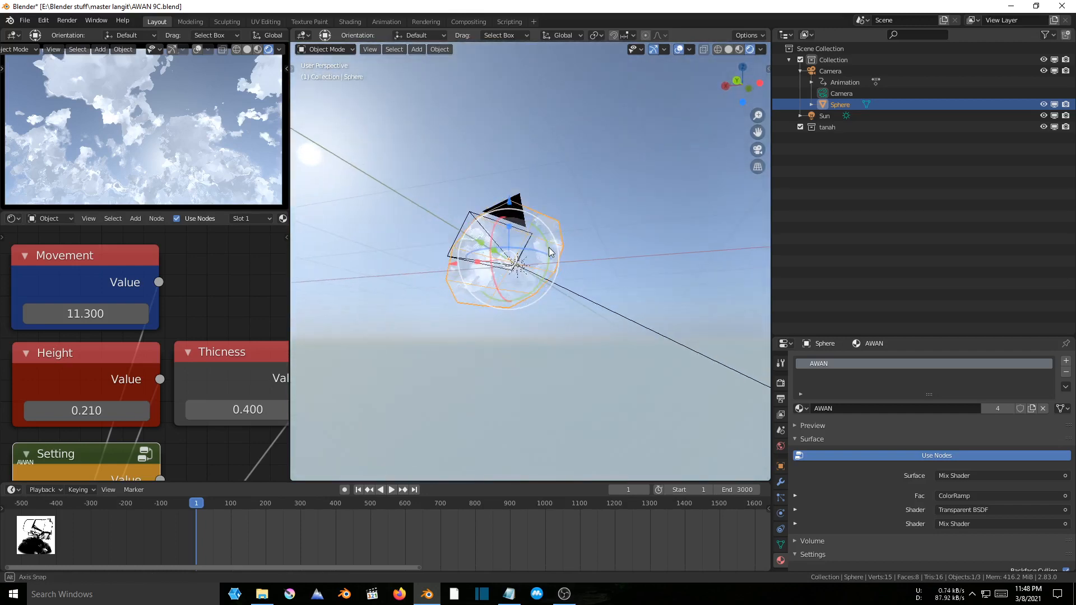
Select the Sun lamp, preview orange, blue and green colours, then return it to white
click(824, 115)
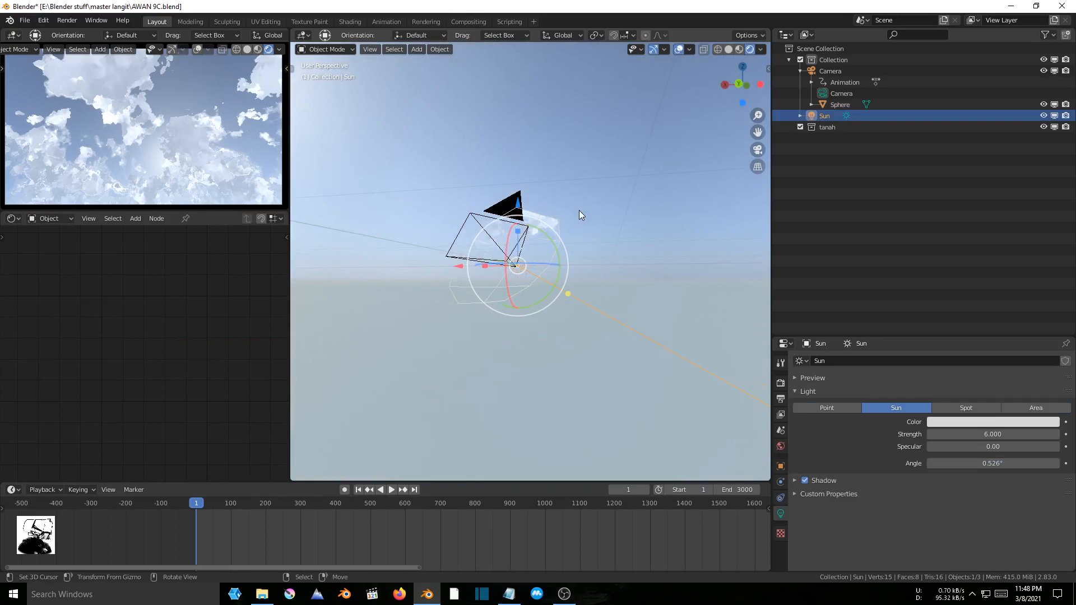
mouse_move(550, 232)
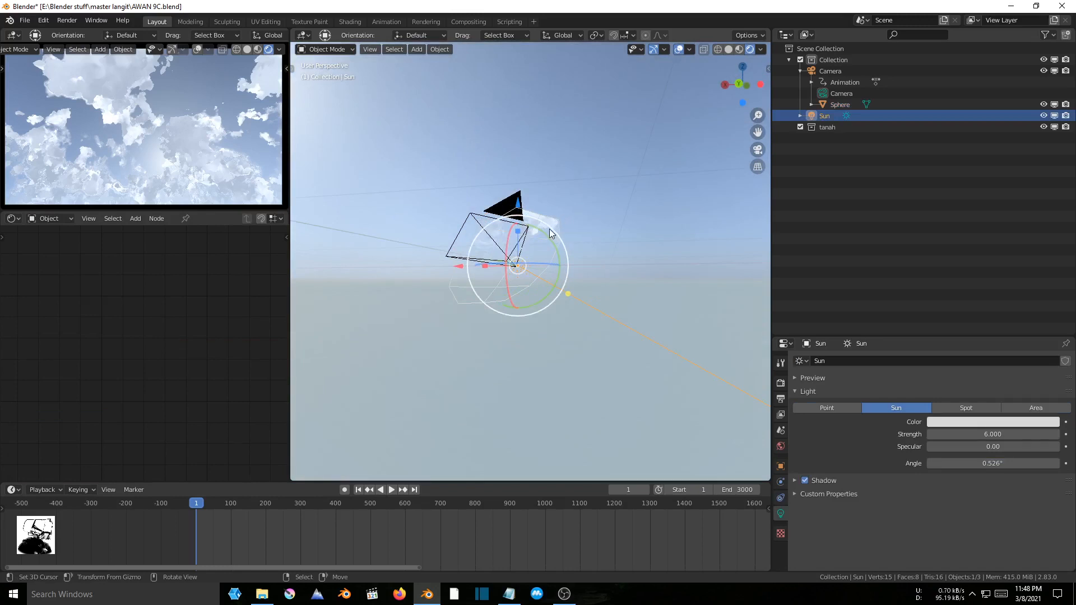
mouse_move(542, 229)
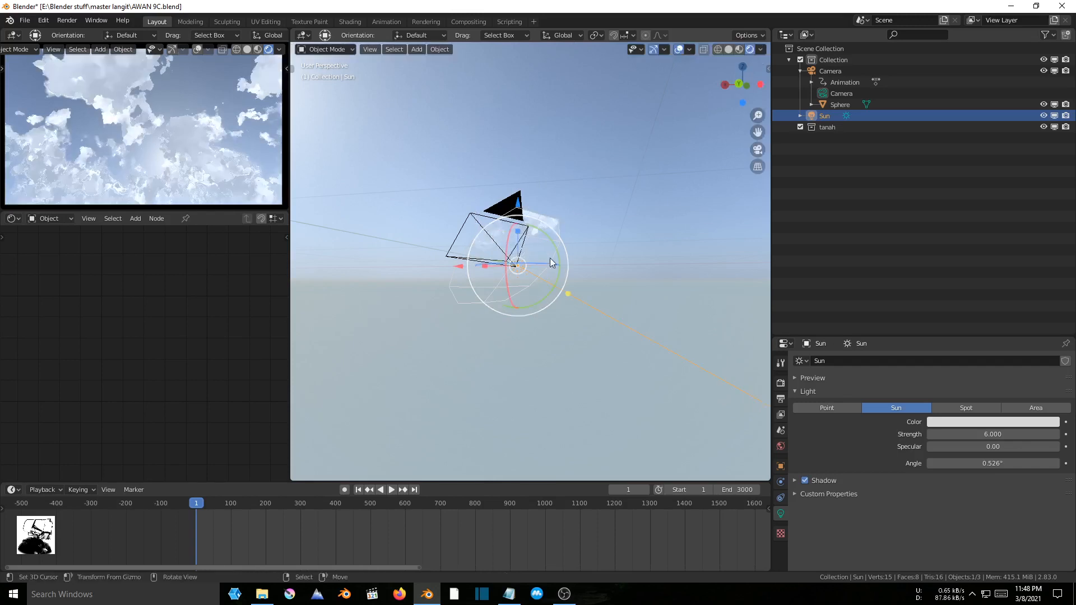
mouse_move(941, 421)
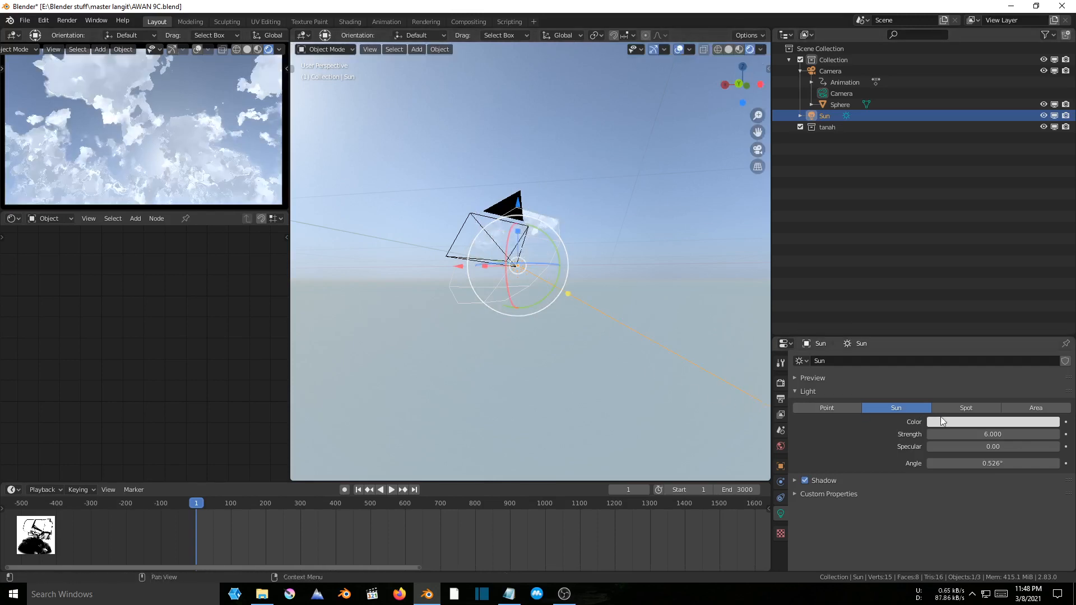
click(992, 421)
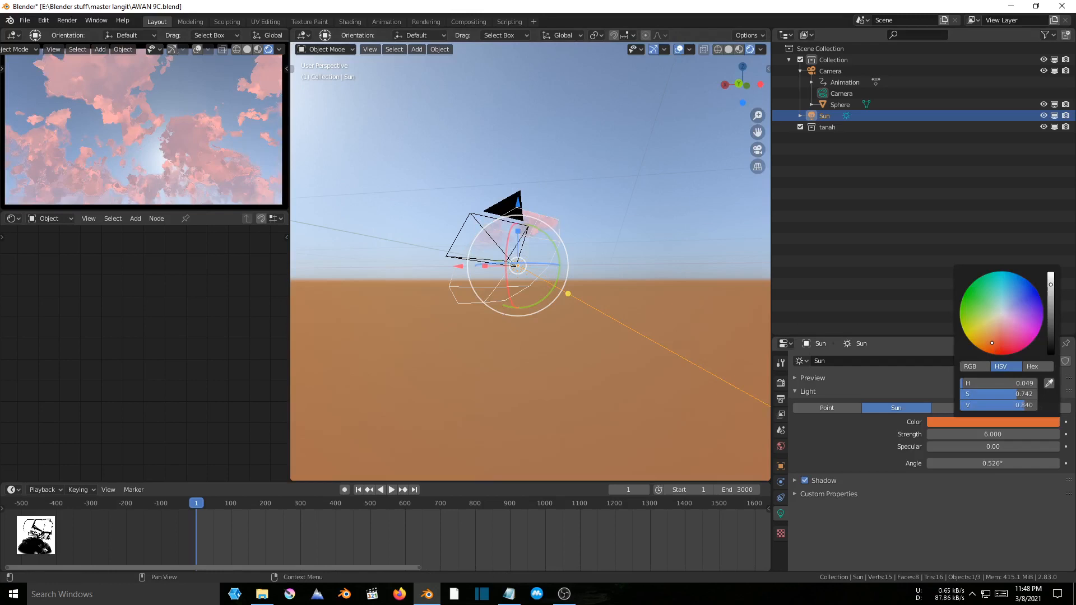
click(1010, 278)
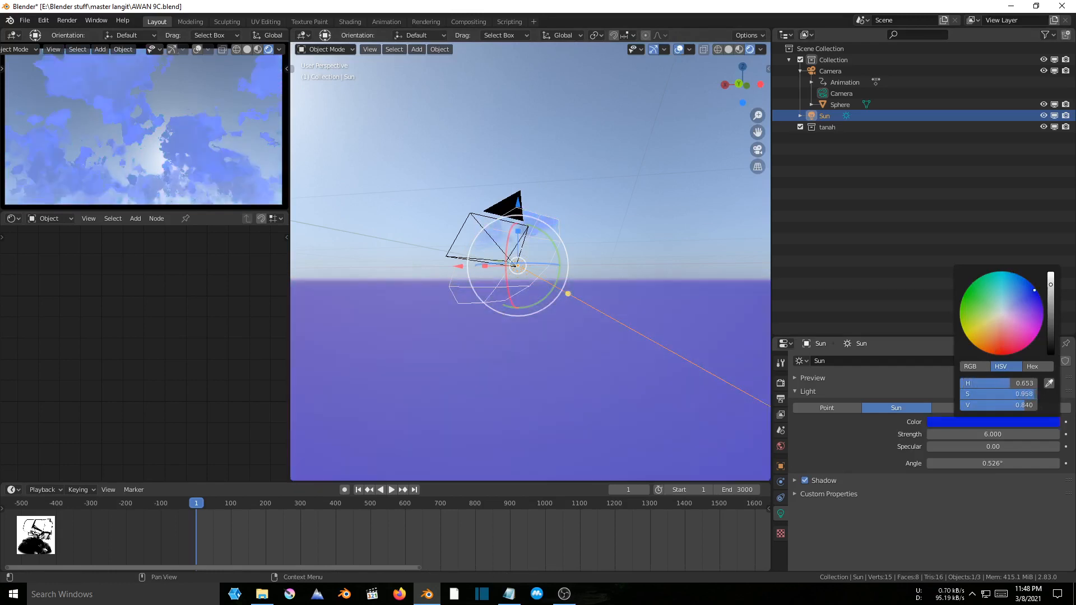
click(980, 275)
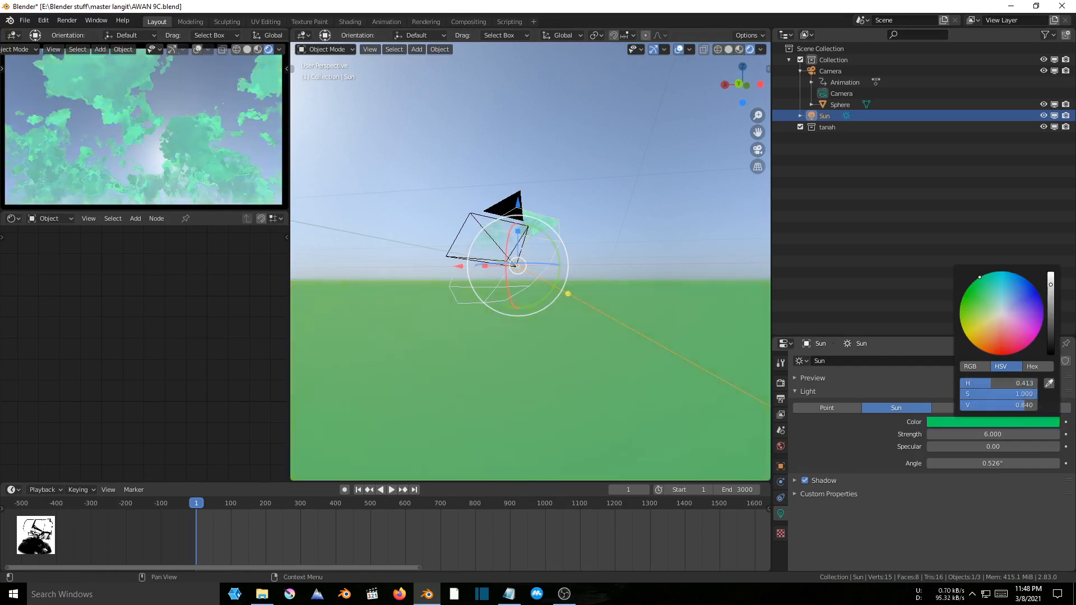
click(1001, 312)
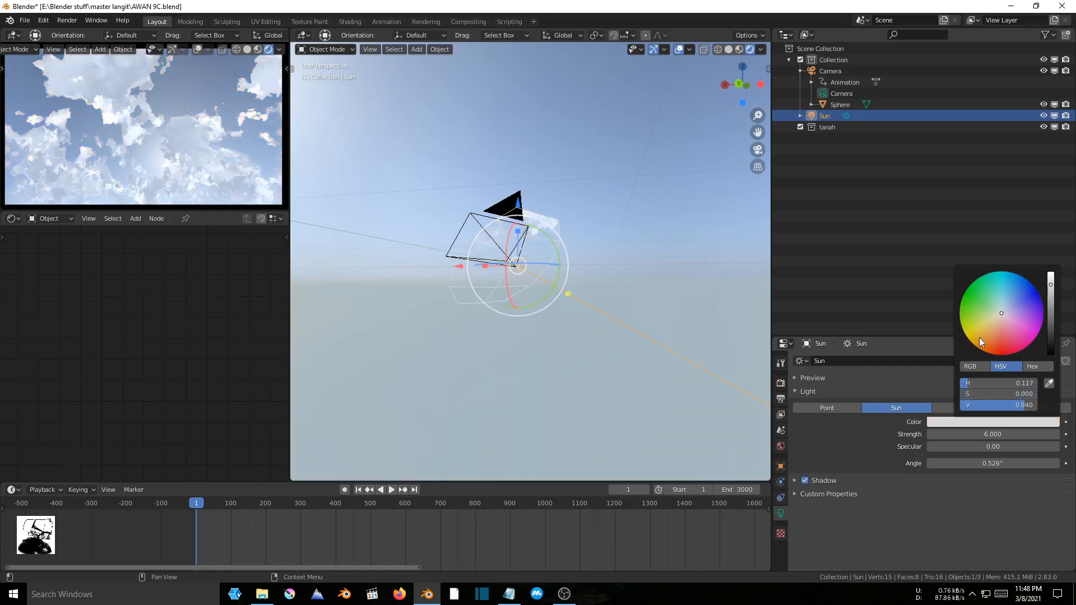
click(643, 258)
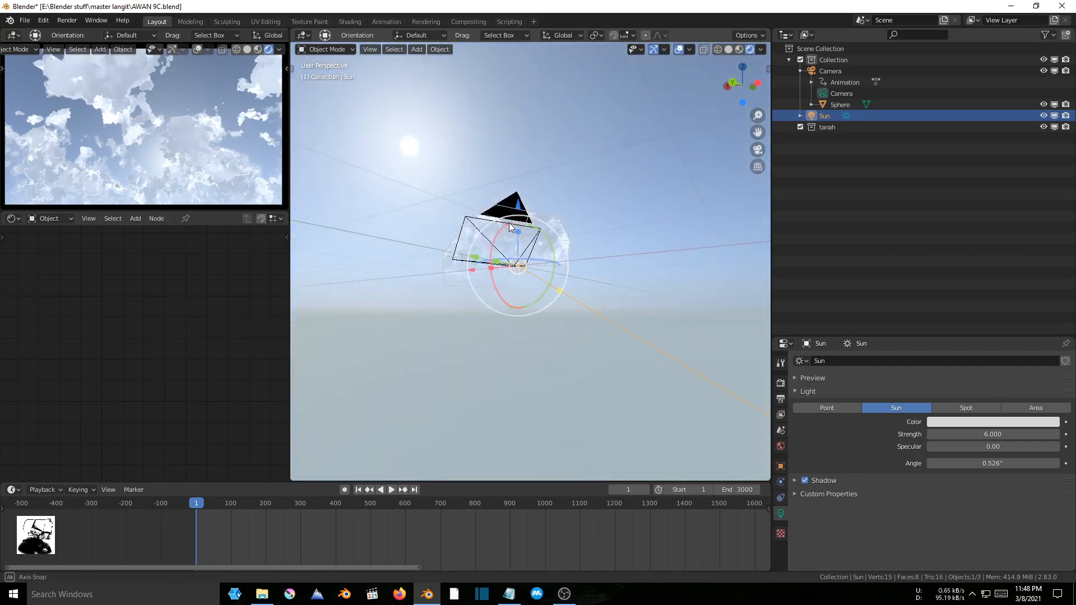
mouse_move(511, 226)
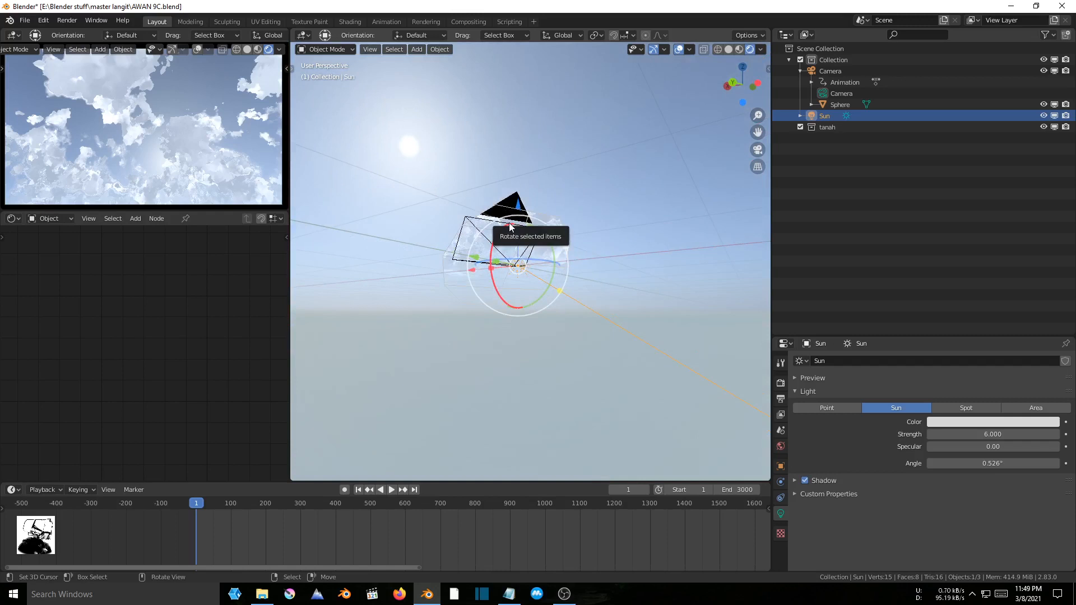
mouse_move(342, 150)
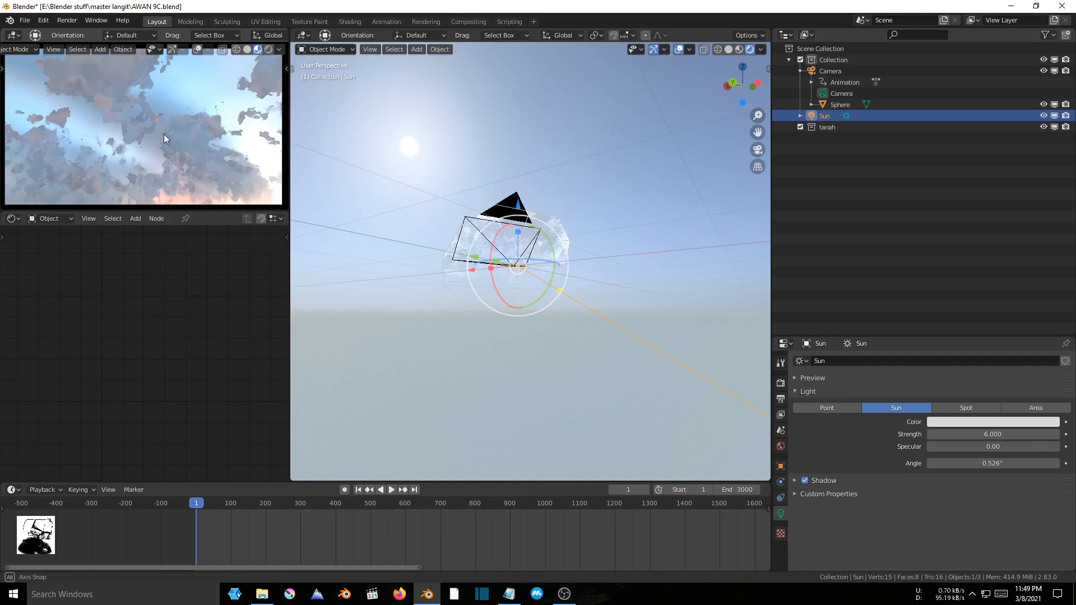
Cycle through the built-in studio HDRIs, ending on the bright outdoor blue-sky environment
click(280, 49)
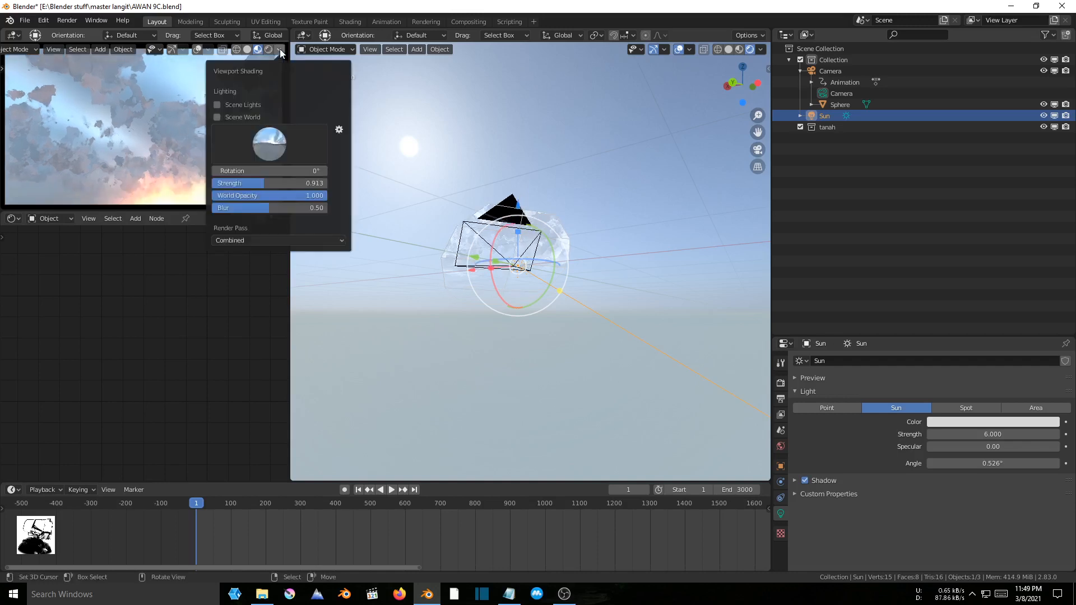
click(269, 144)
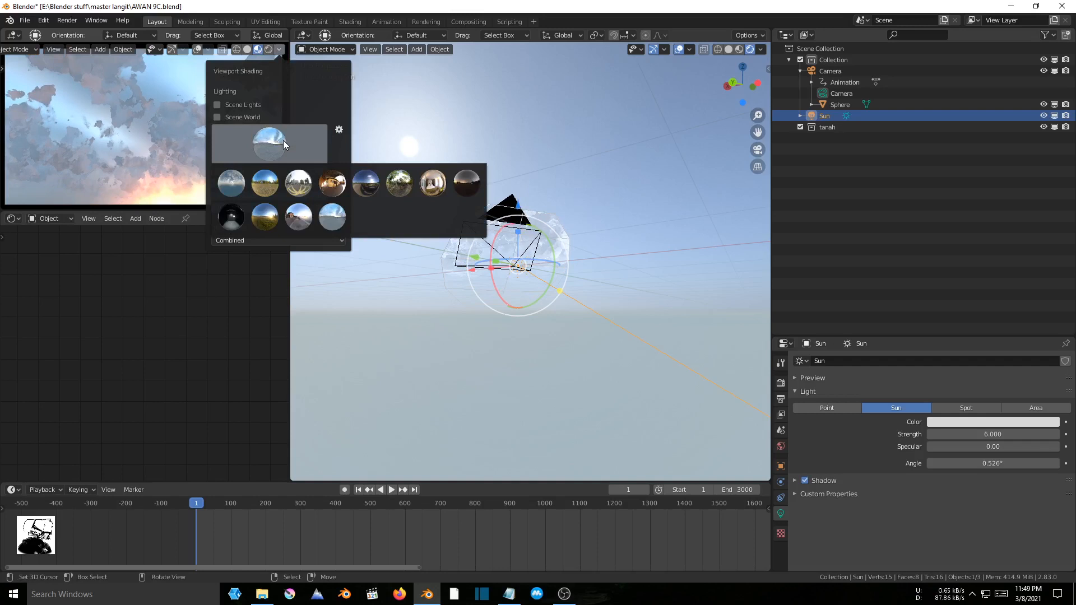
click(264, 183)
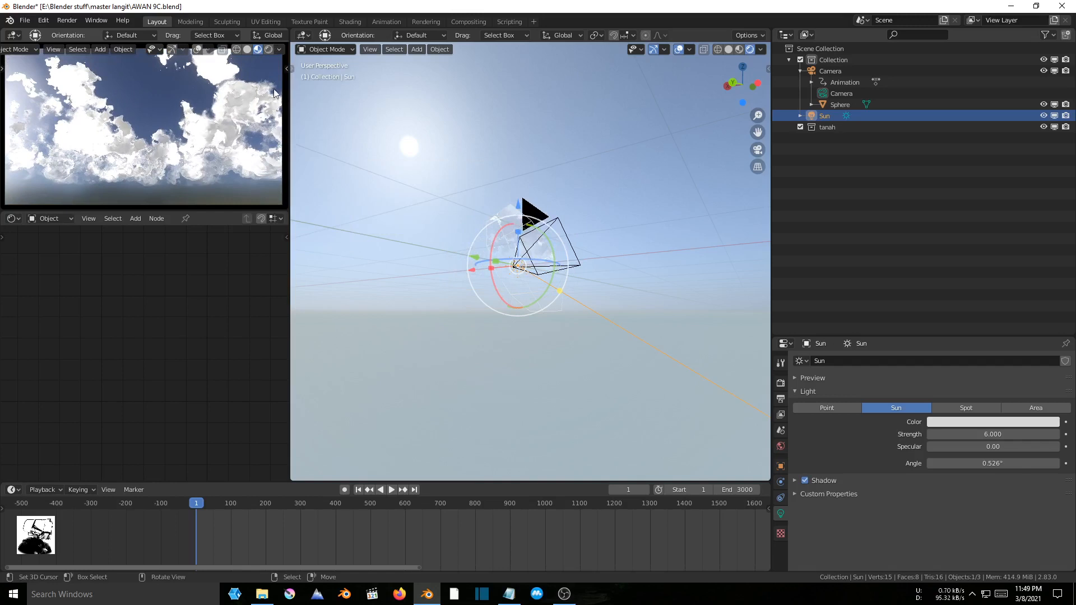
click(278, 49)
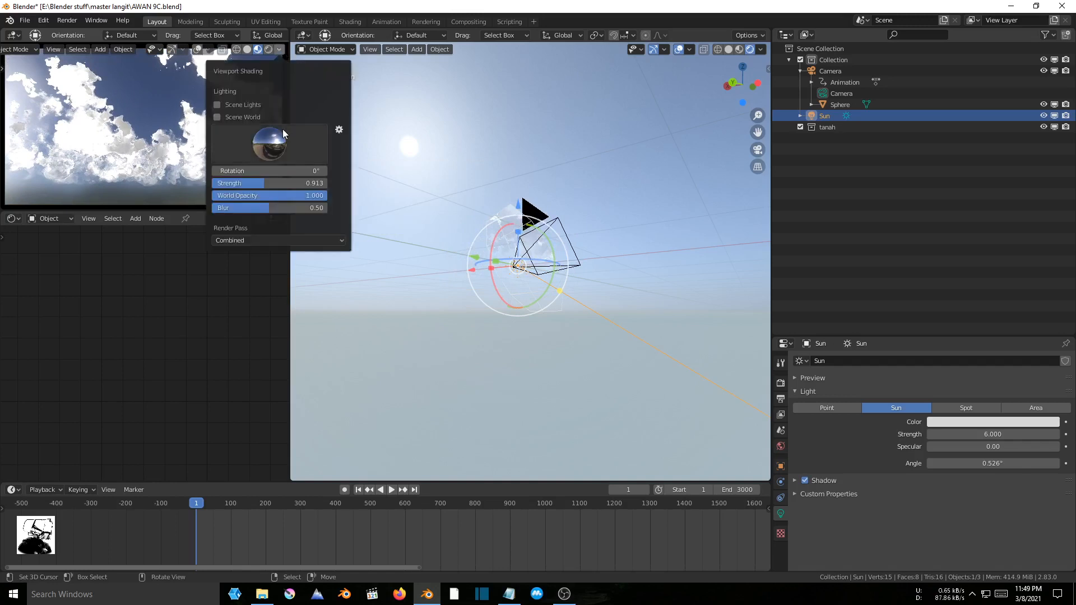
click(268, 144)
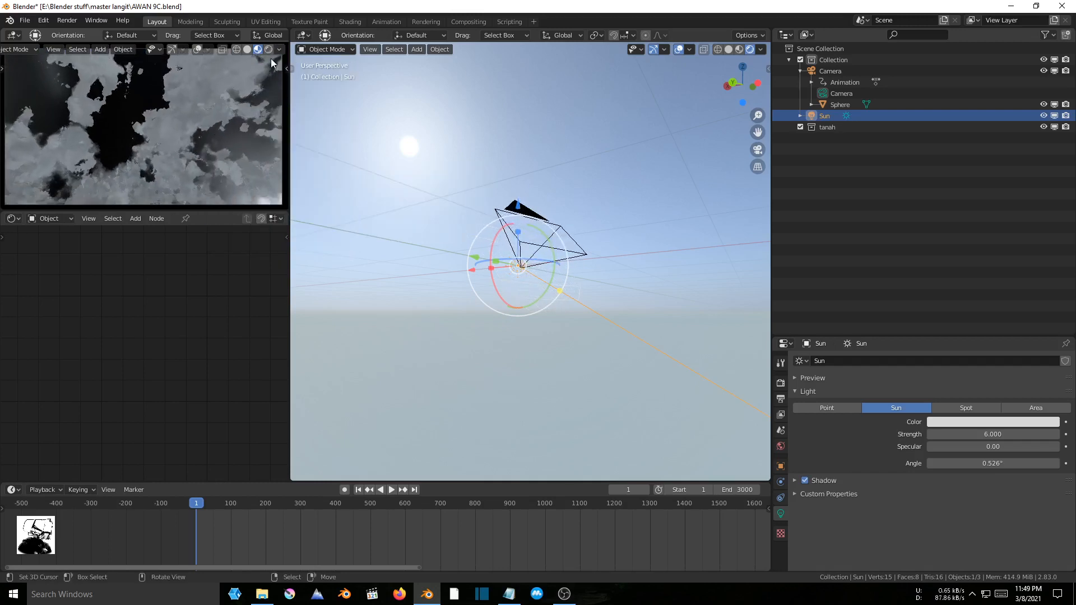
click(279, 49)
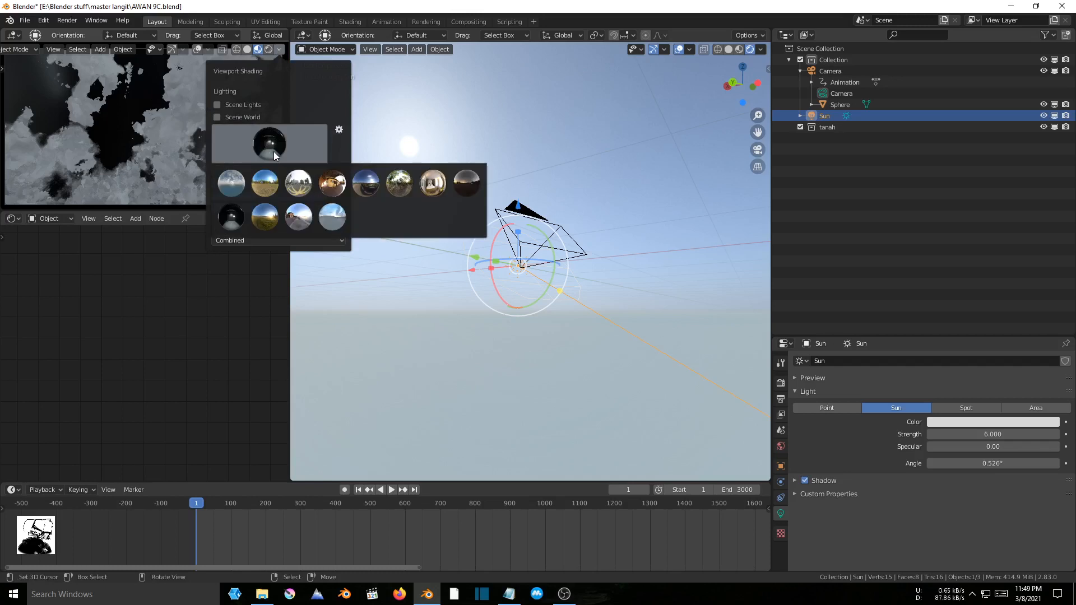
click(298, 217)
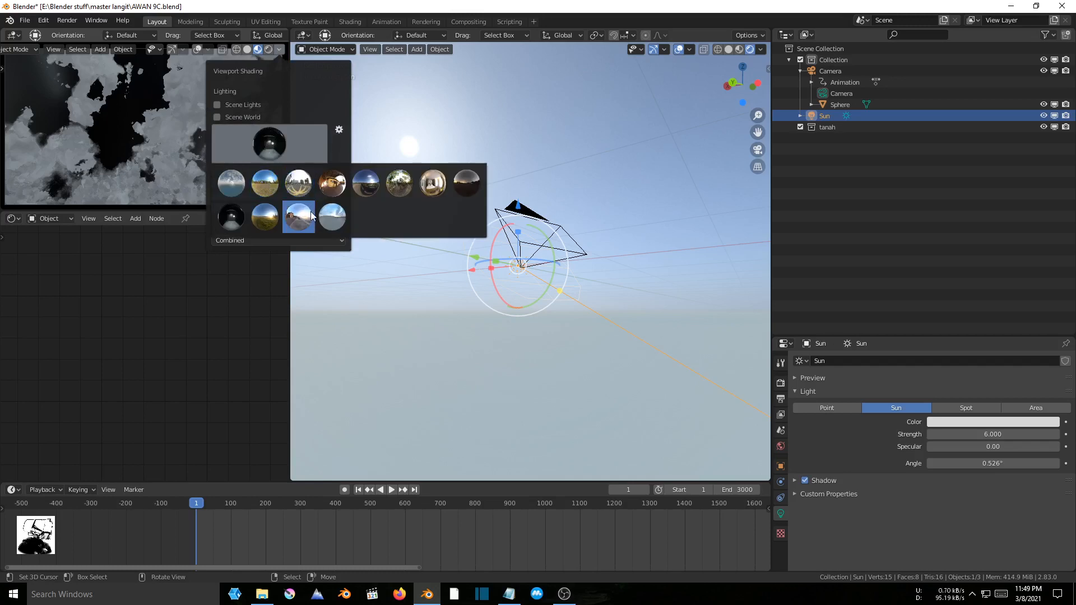
click(299, 216)
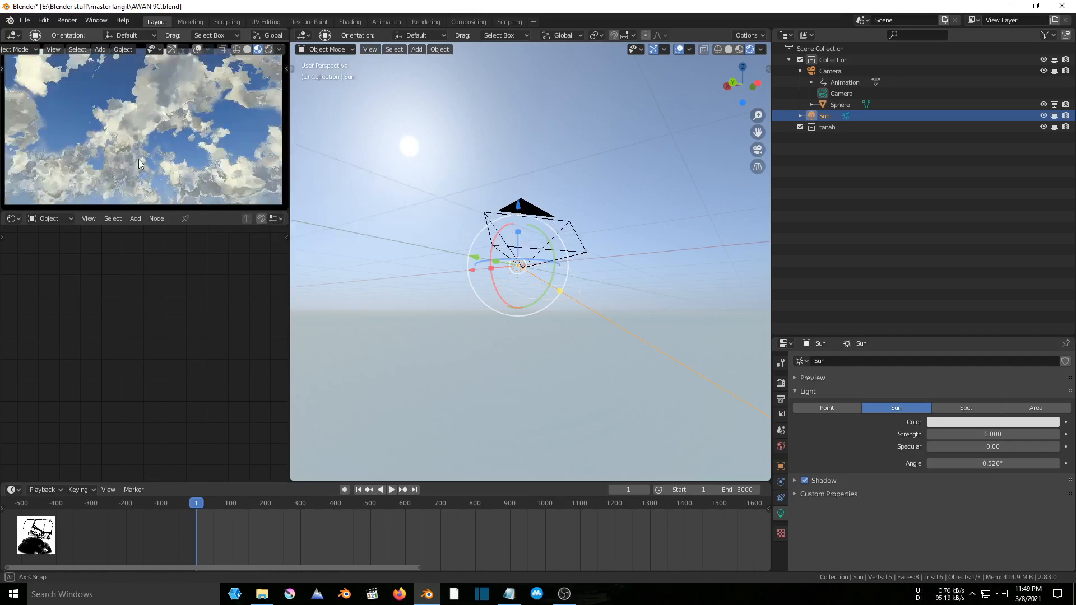
Preview Thicness values 0.2, 0.3 and finally 0.4 on the sphere's cloud material
click(281, 49)
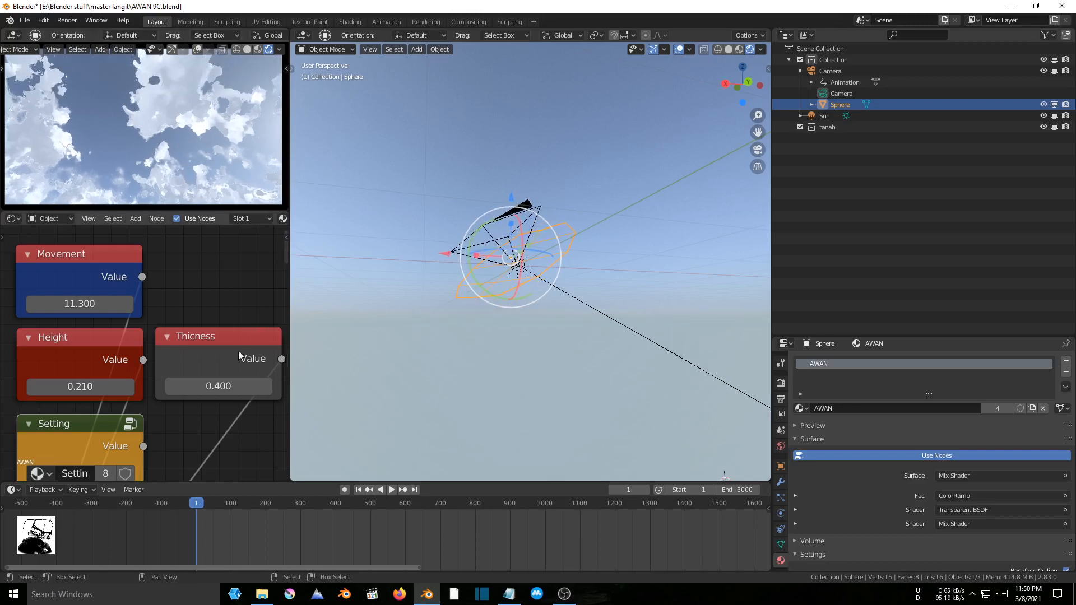
double_click(218, 385)
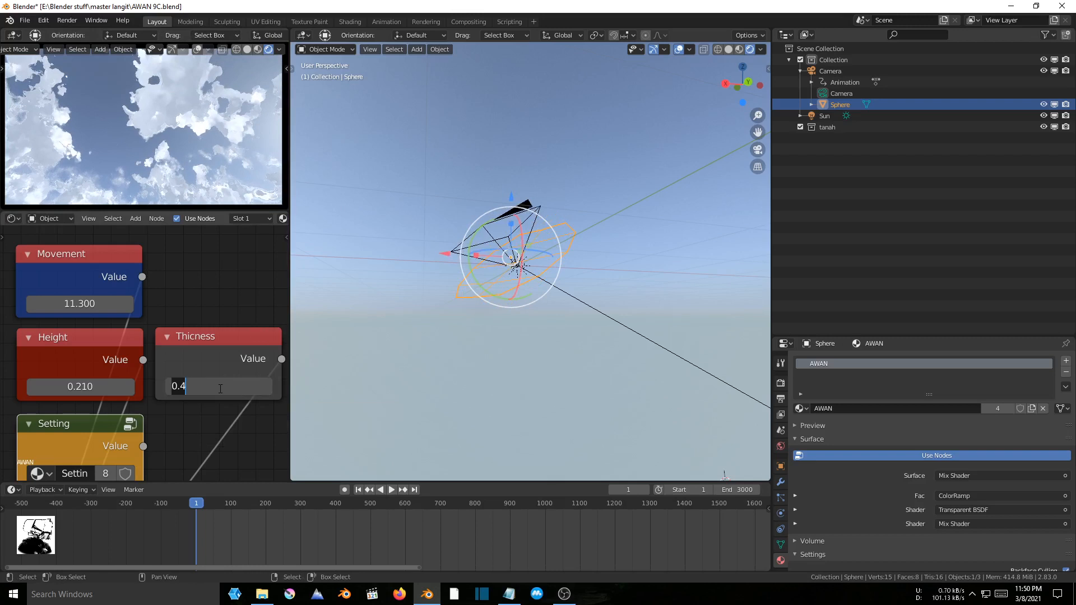
text(.2)
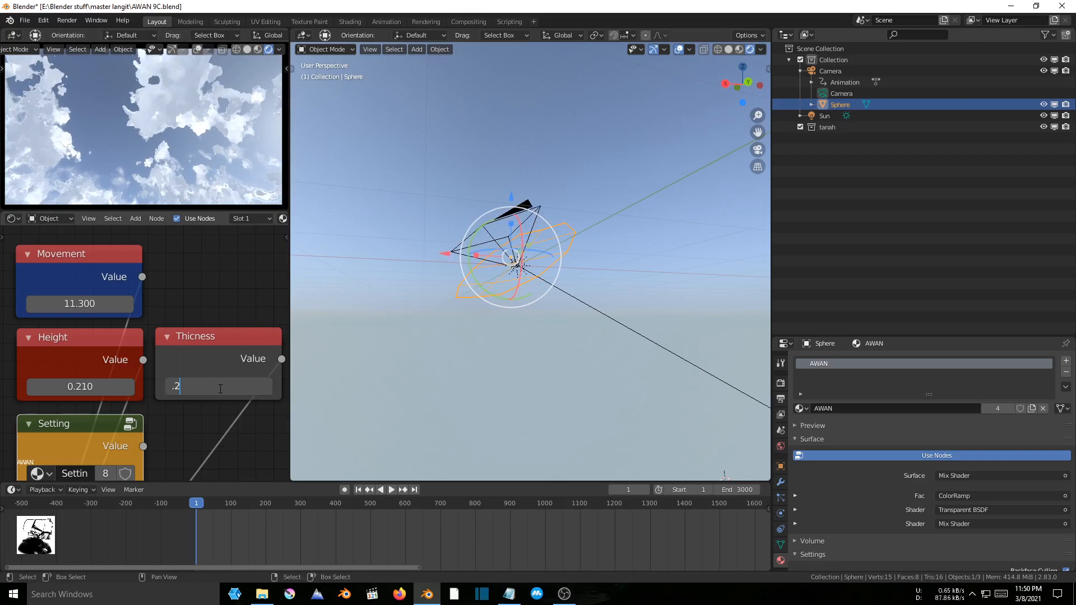
key(Return)
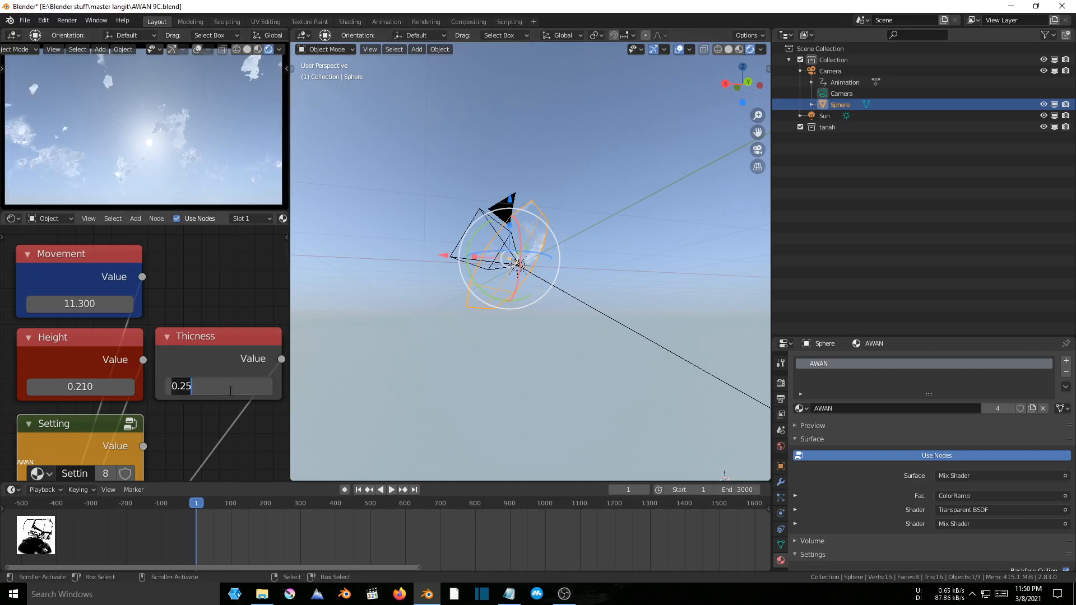
text(.3)
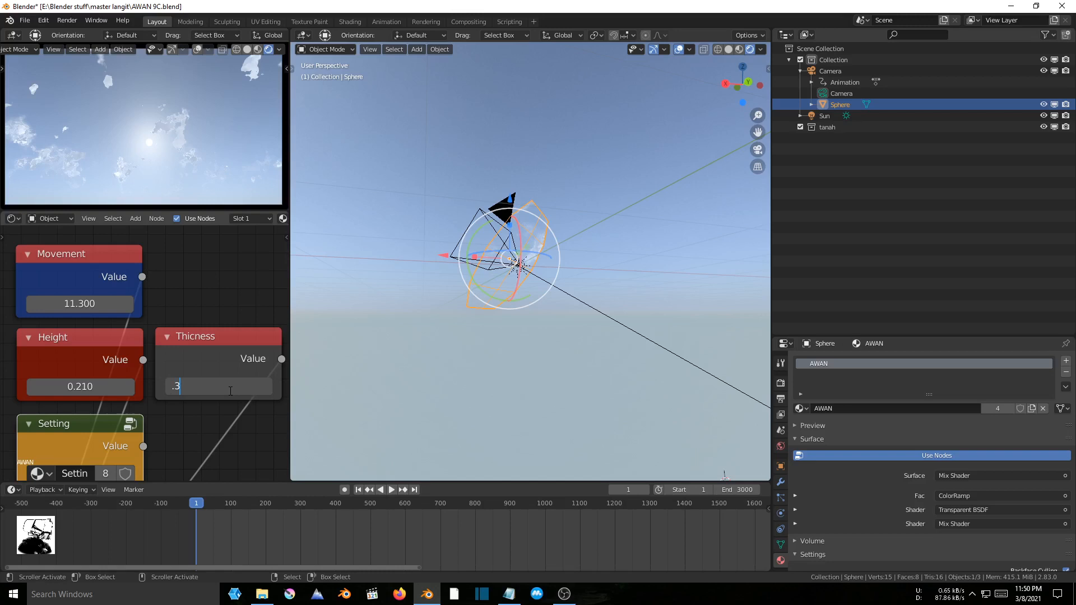
key(Return)
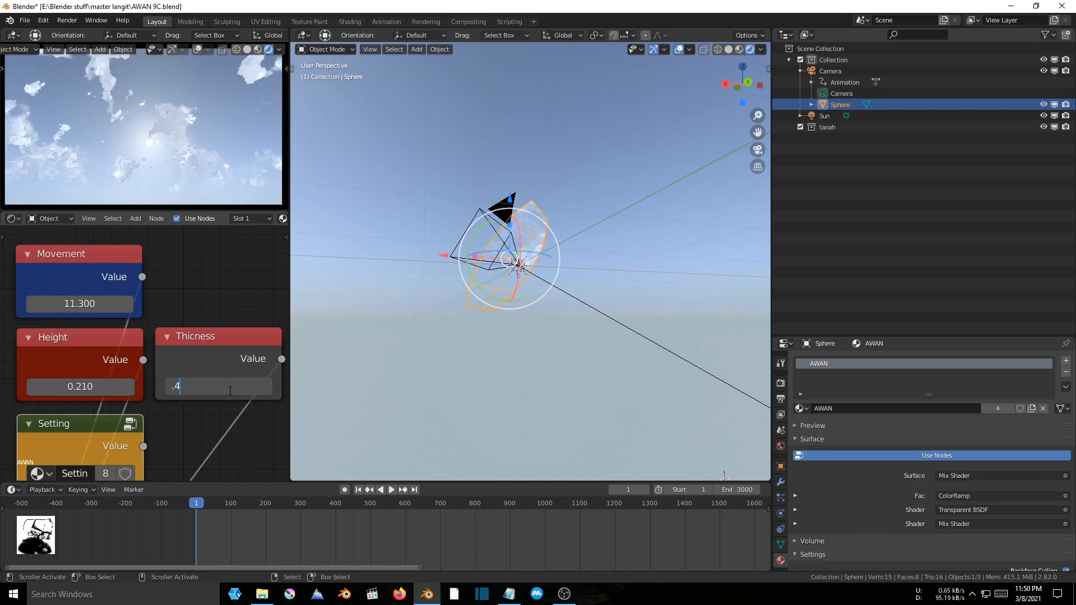
key(Return)
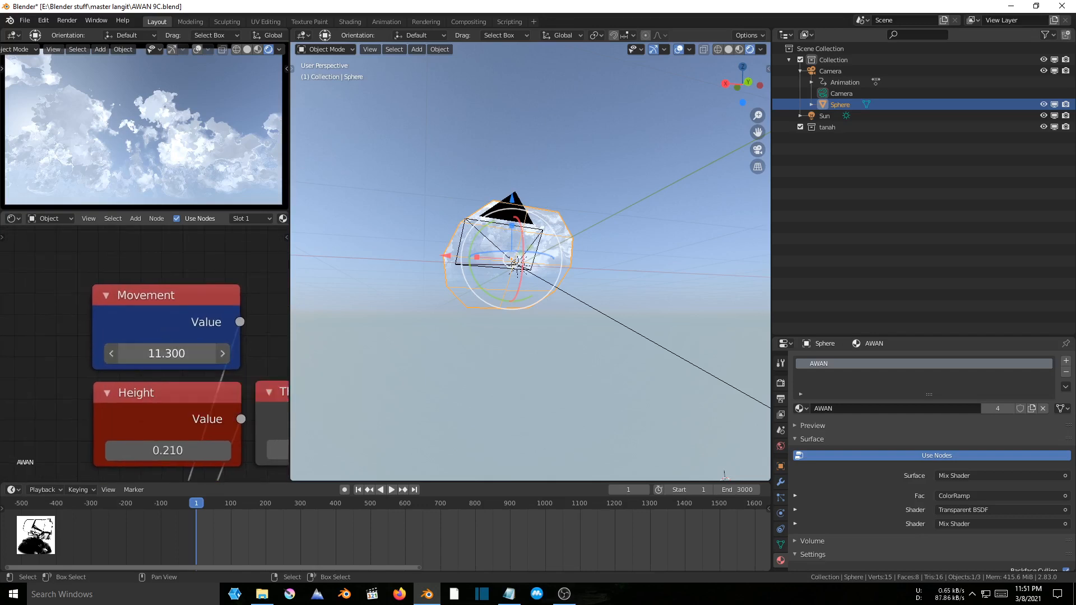
Change the cloud Movement field from 11.3 to 167
click(222, 352)
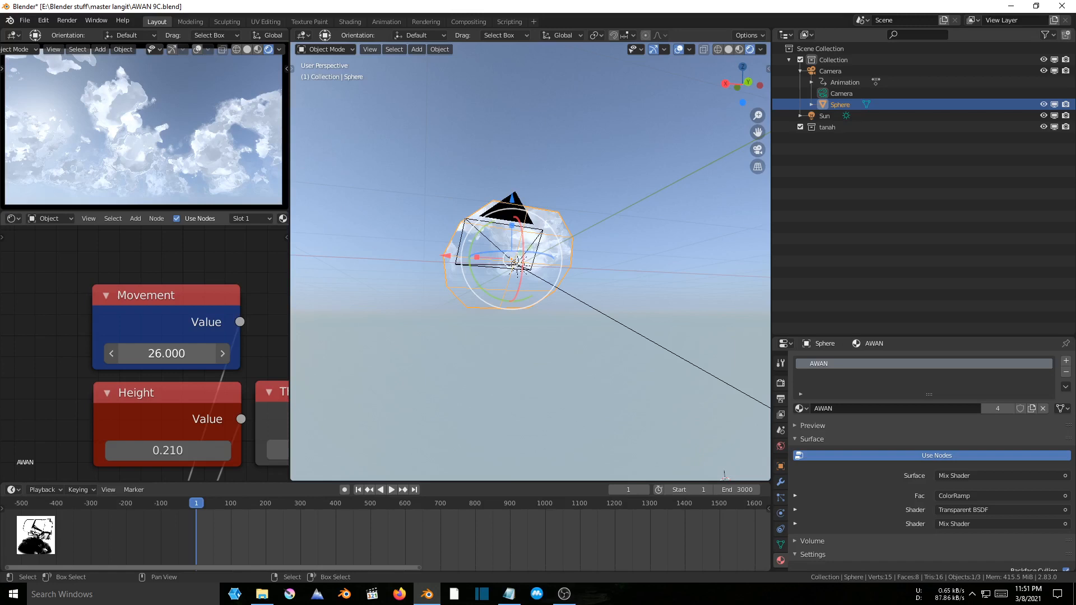
click(221, 352)
text(167)
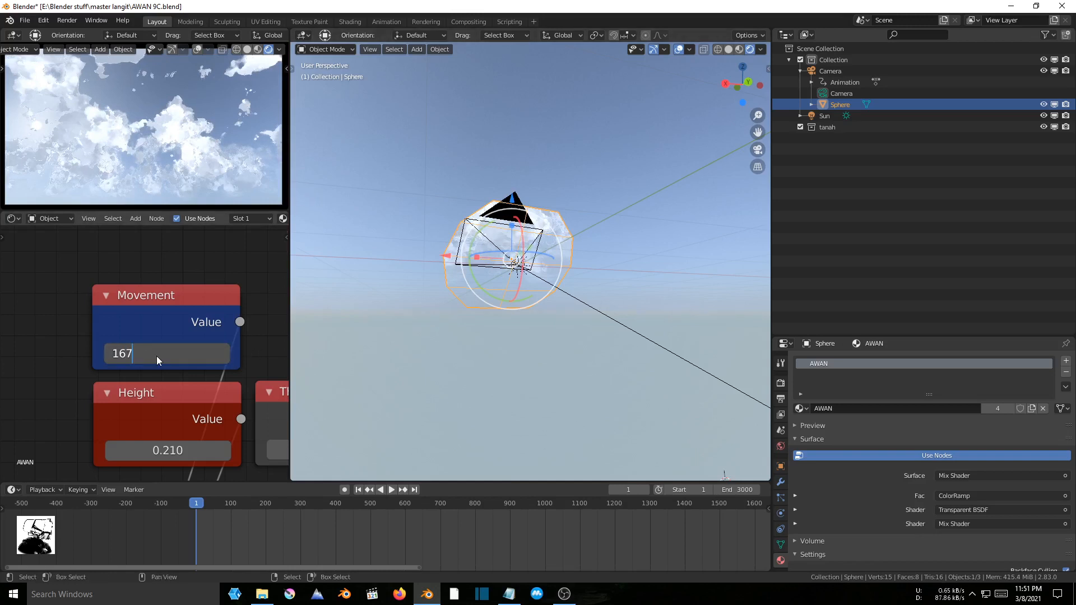
key(Return)
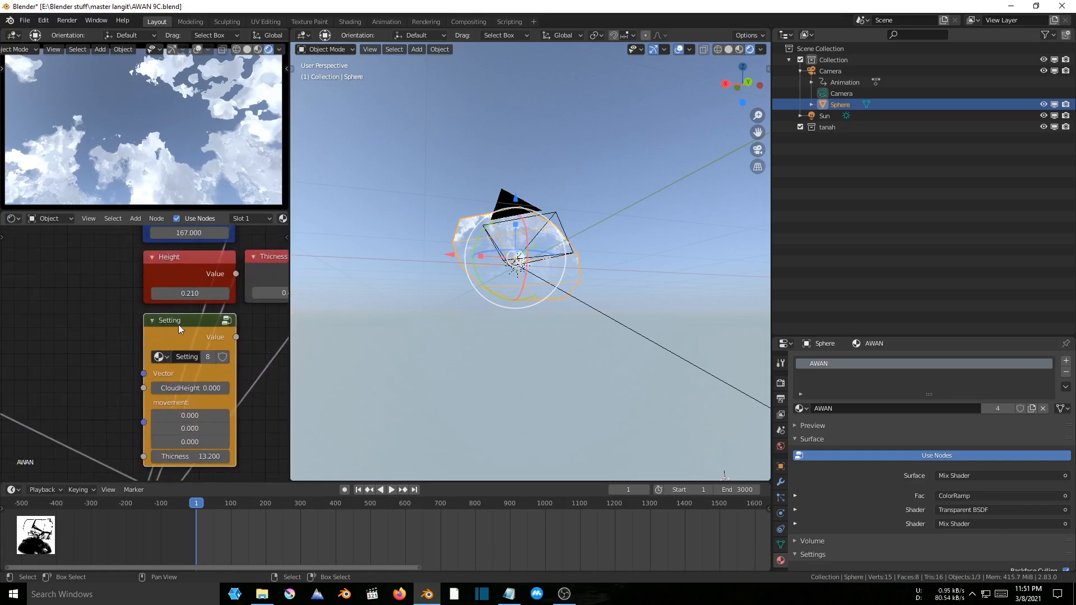
scroll(down, 3)
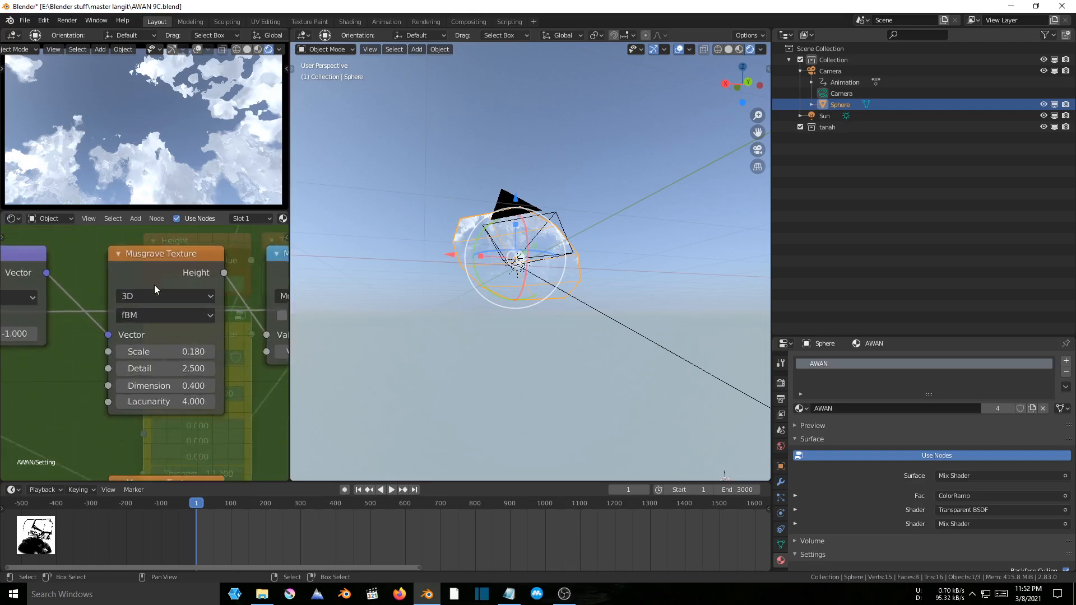
mouse_move(175, 324)
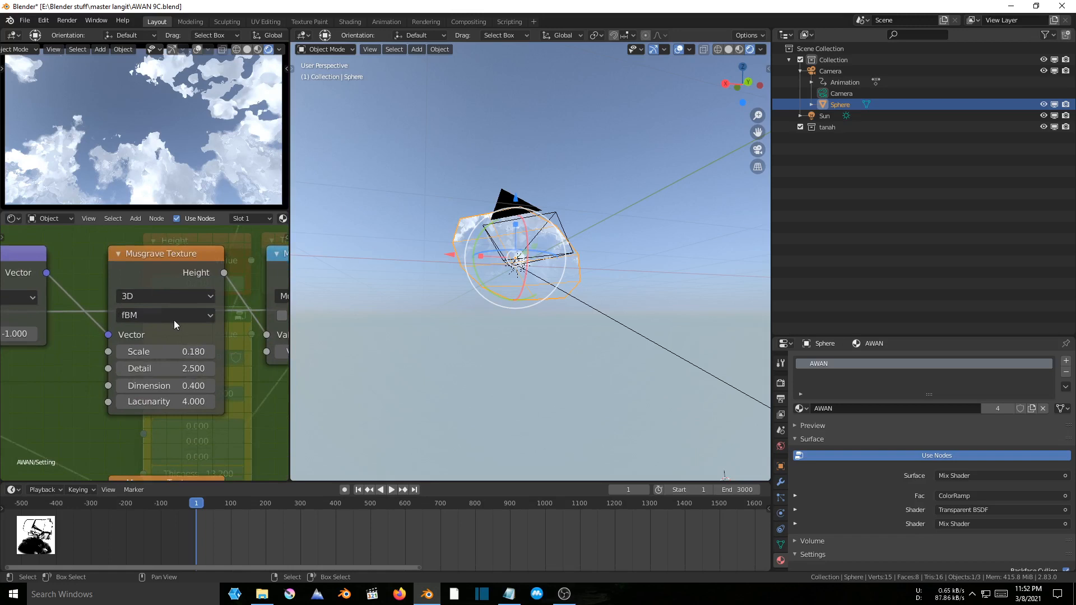
mouse_move(178, 332)
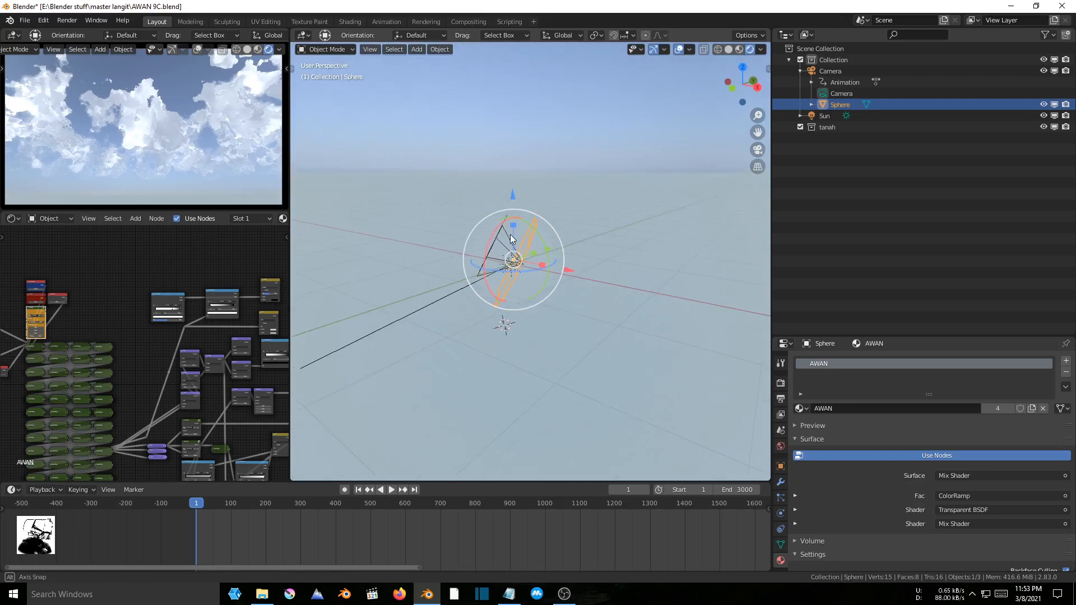
Open the Add menu's list of mesh objects
click(416, 48)
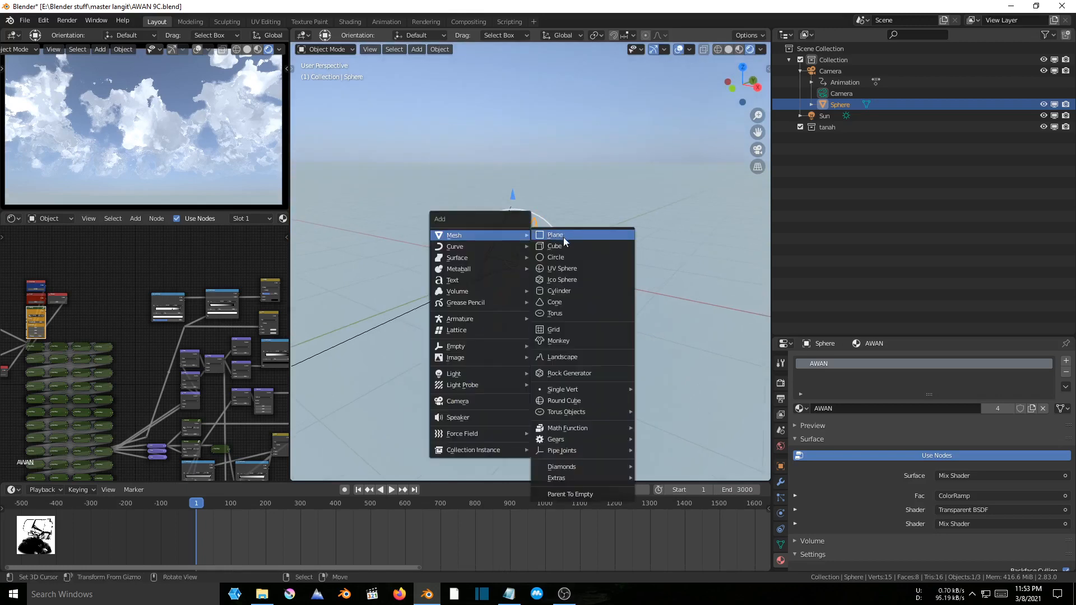
Add a cube and assign it the existing AWAN cloud material
click(554, 245)
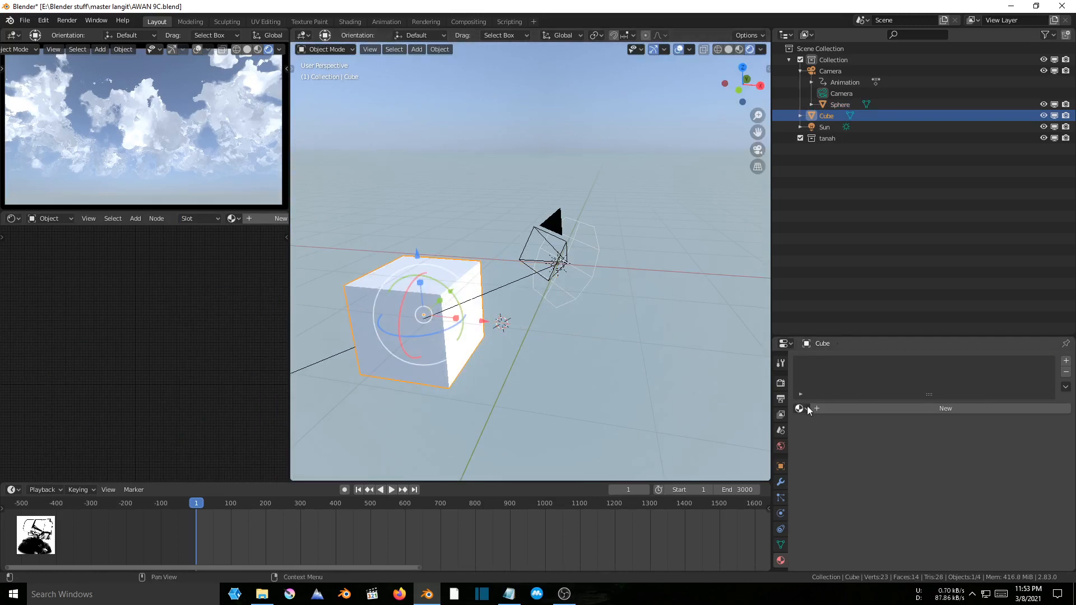
click(800, 408)
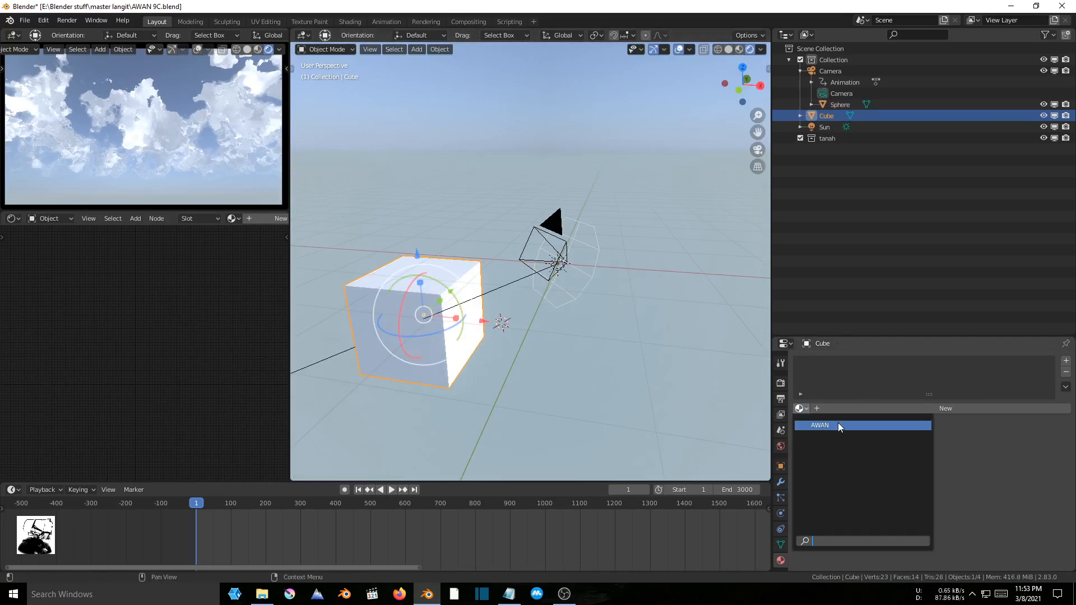
click(837, 425)
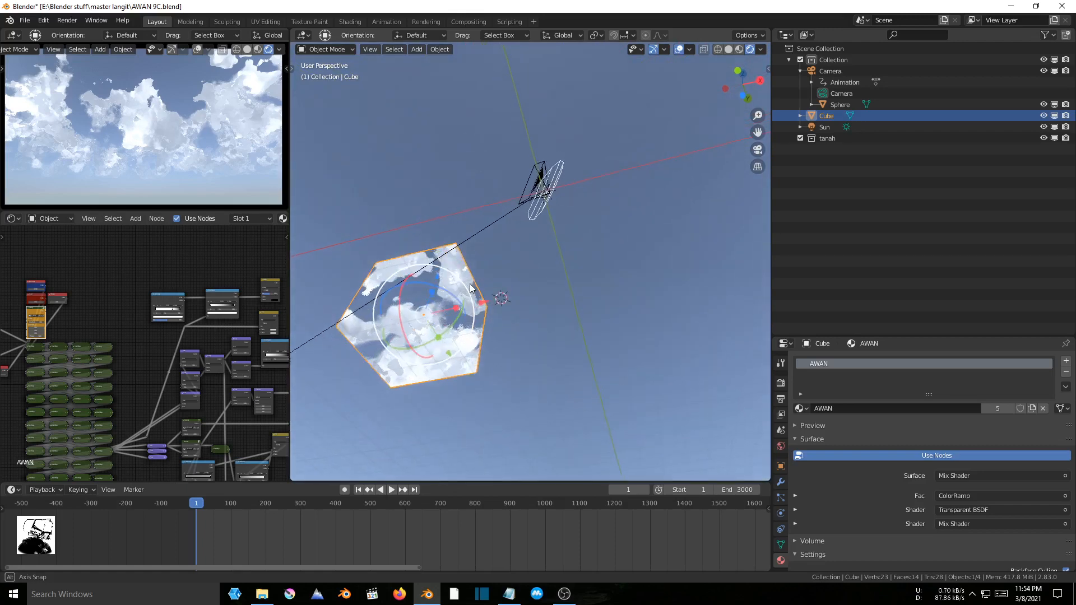
mouse_move(471, 288)
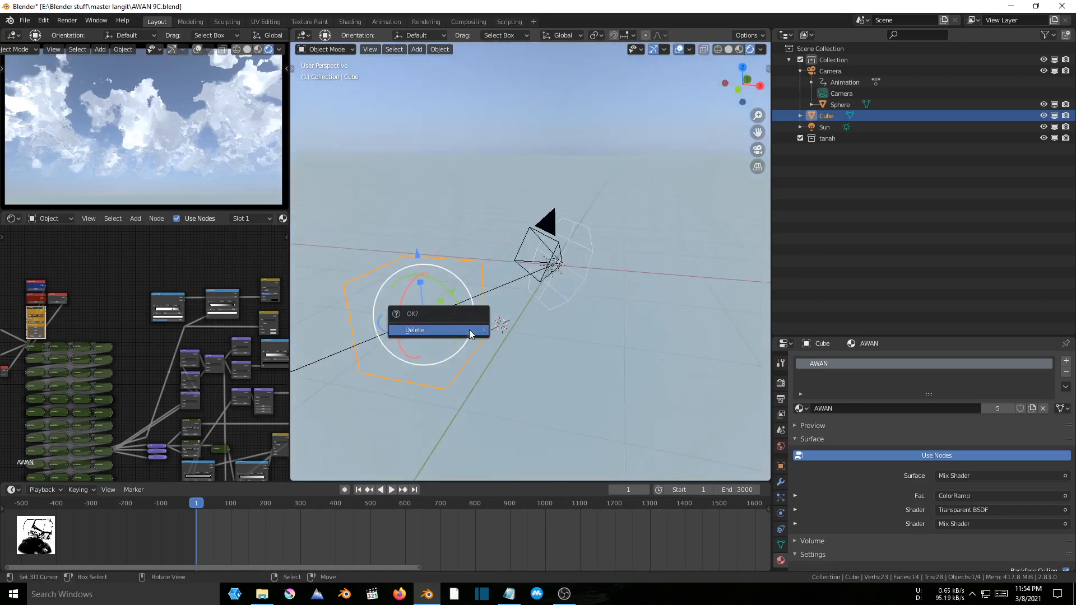
Delete the cube, add a Suzanne monkey, and browse the existing materials
click(414, 330)
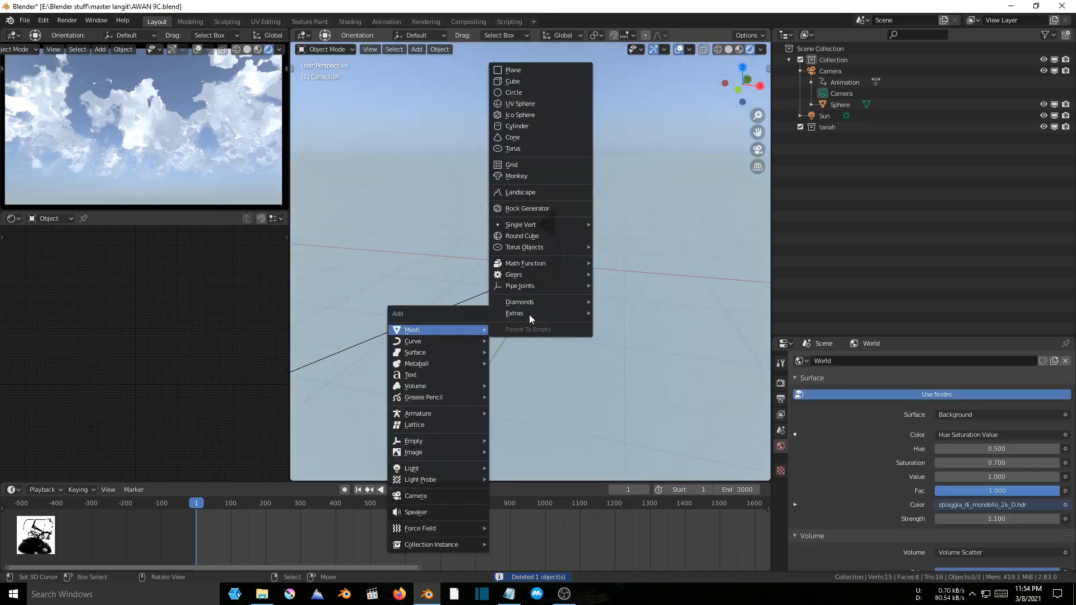
click(516, 175)
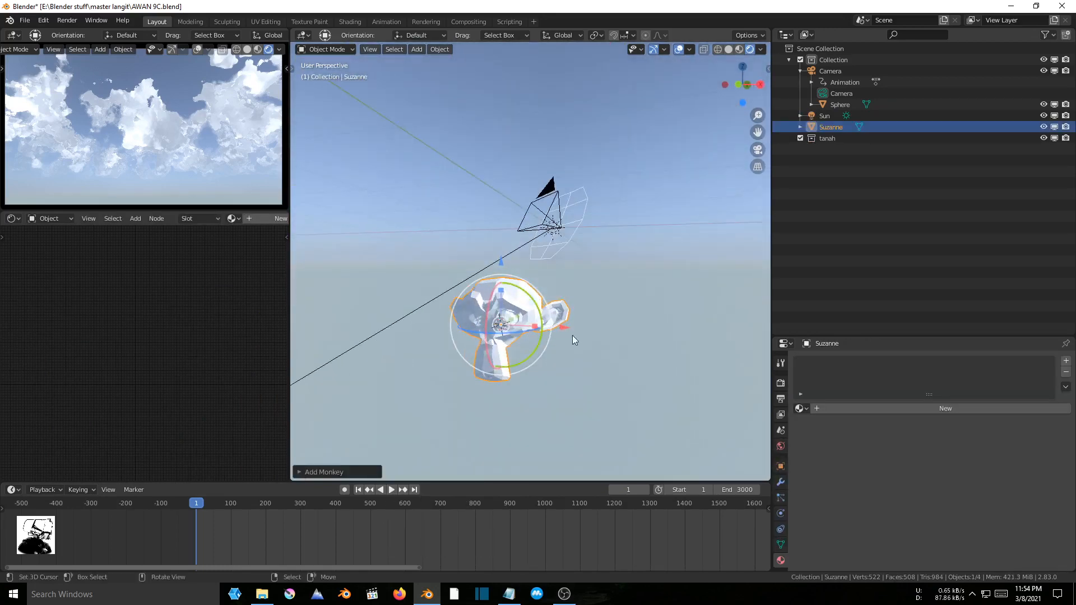
click(799, 408)
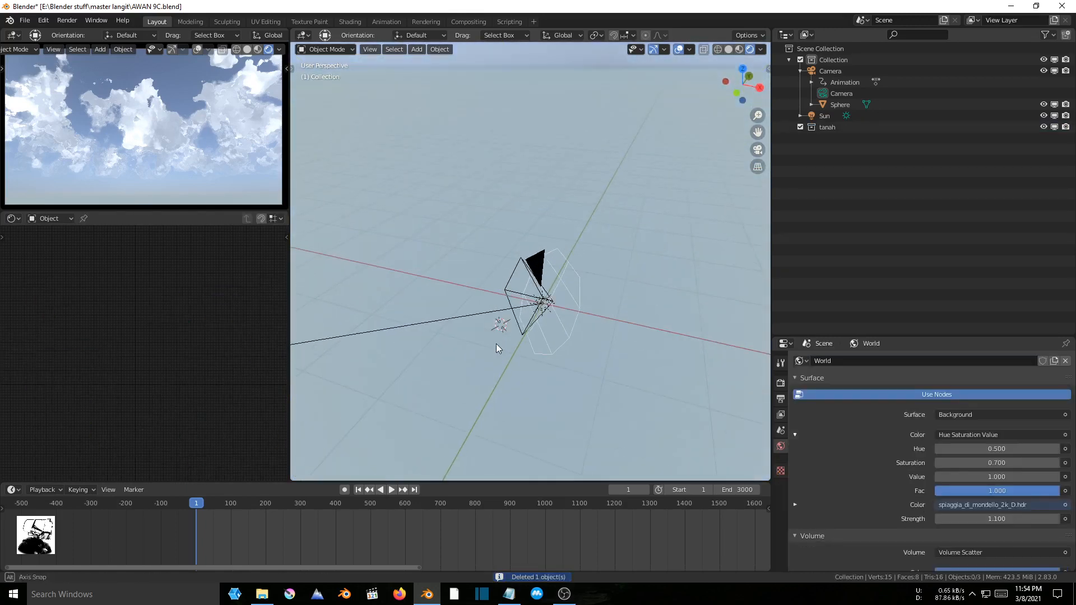
mouse_move(476, 301)
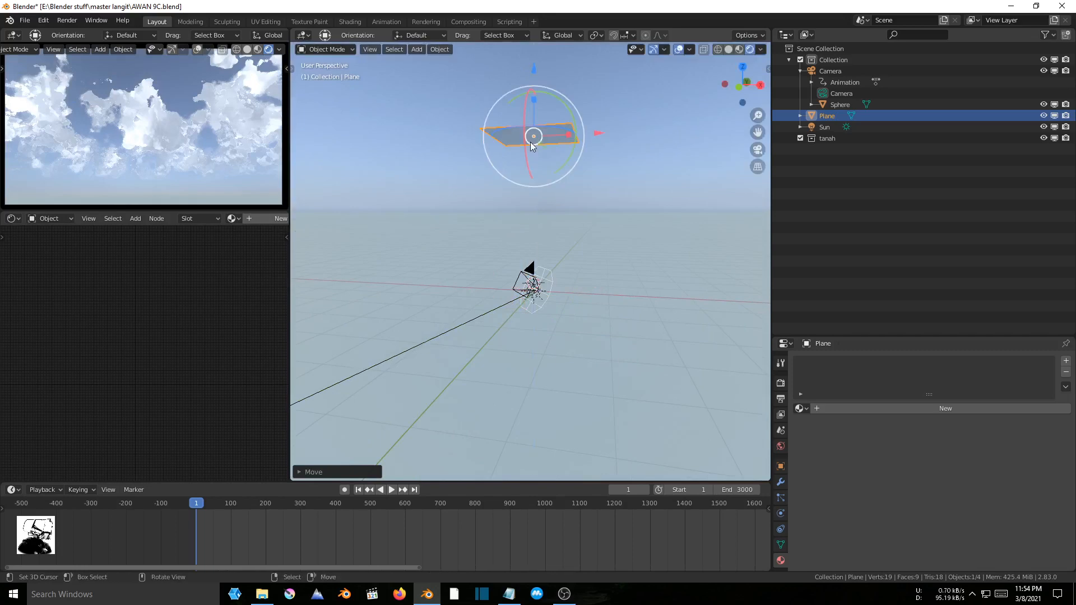
Scale up the plane, give it AWAN, tilt it, and set thickness to 0.200
key(s)
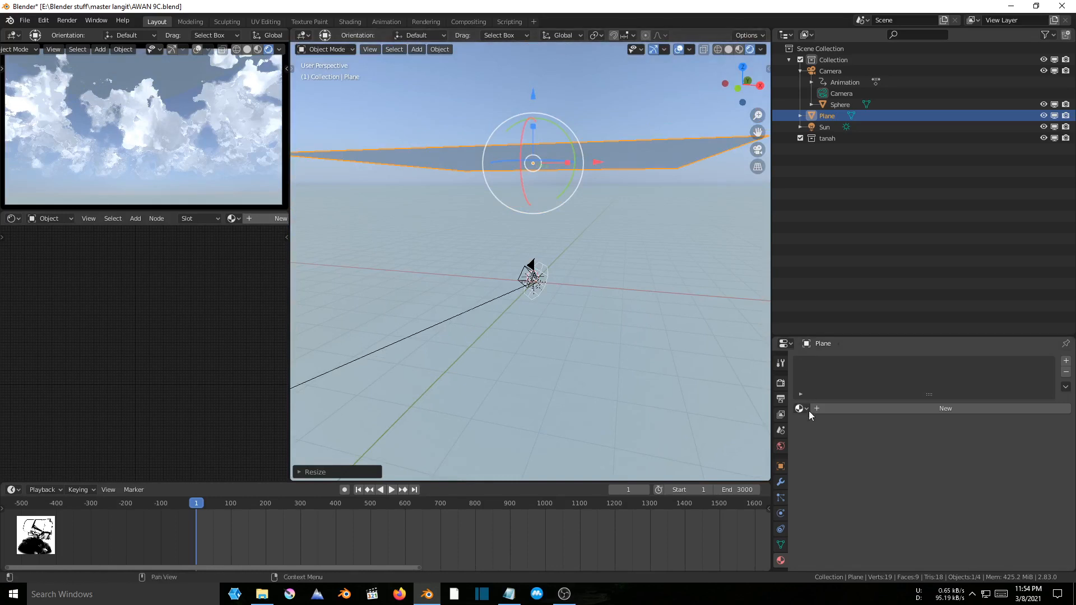
click(800, 408)
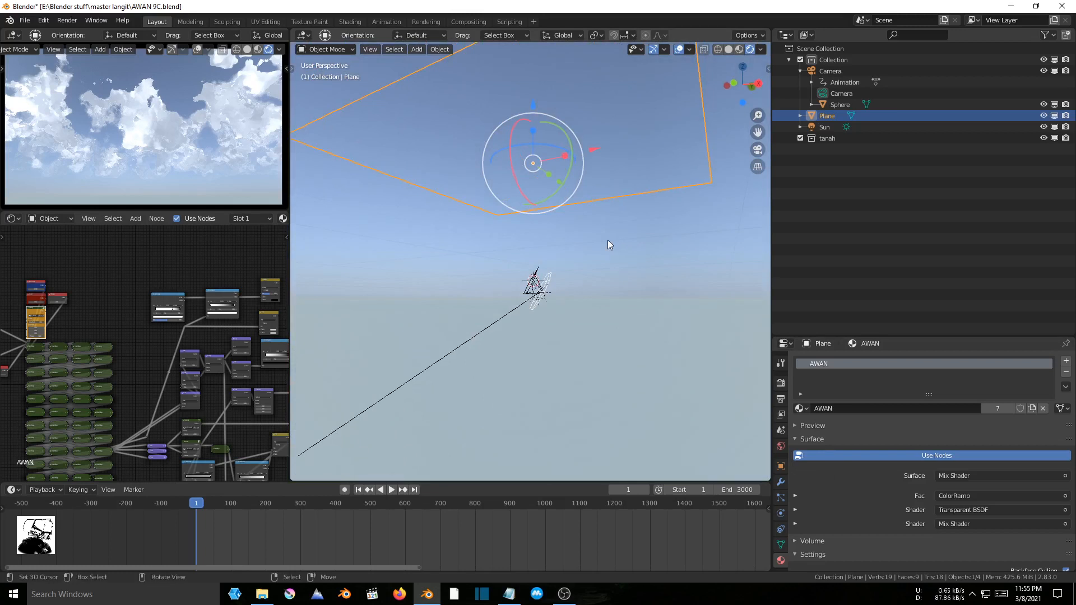
key(r)
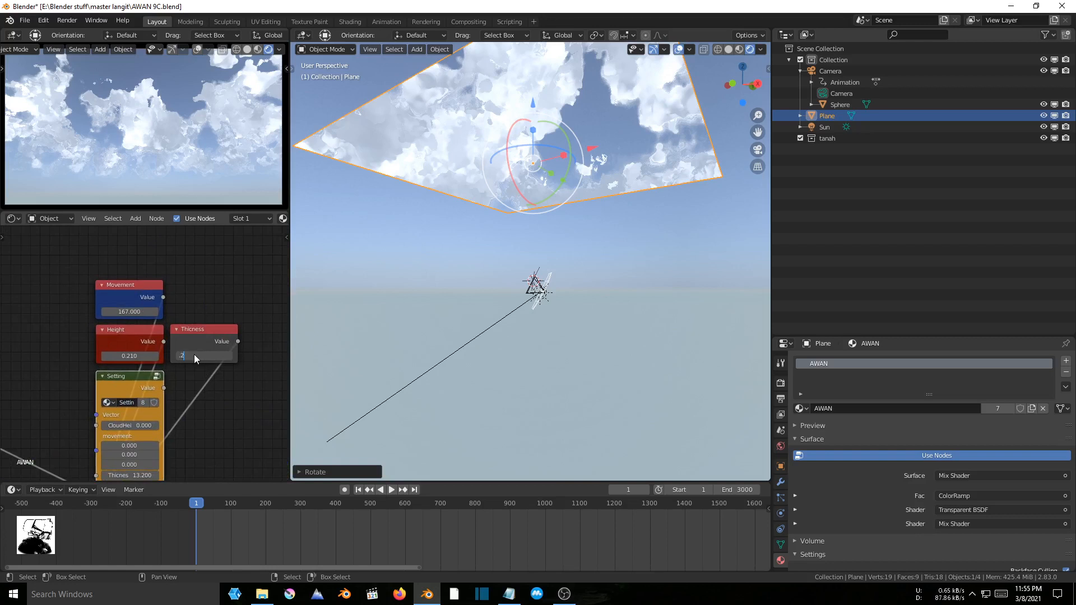
text(0.200)
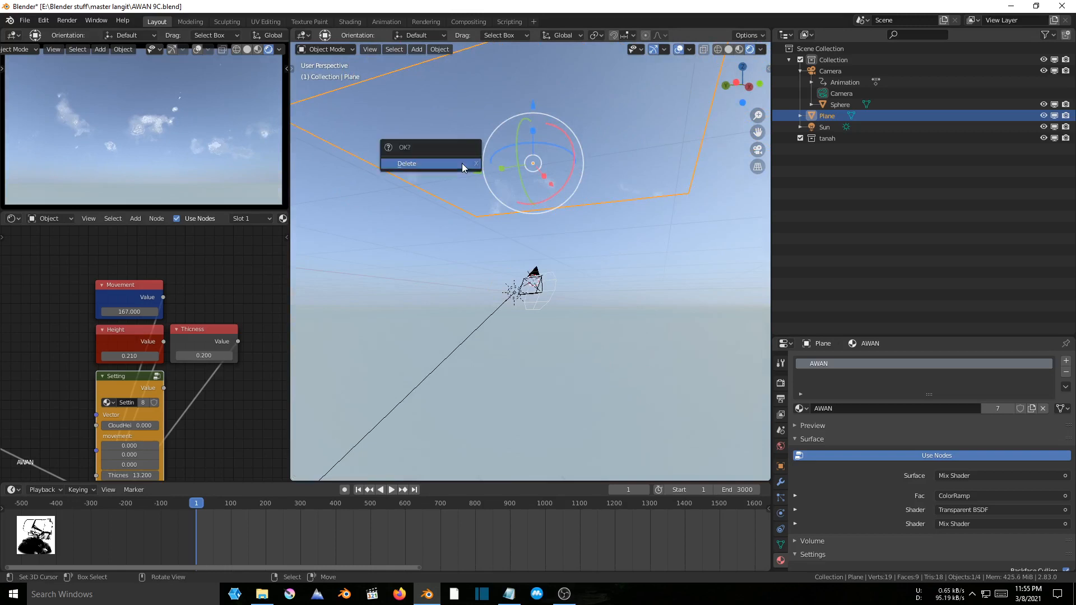
Delete the cloud plane, keeping the sphere, and start Fly Navigation through the scene
click(407, 163)
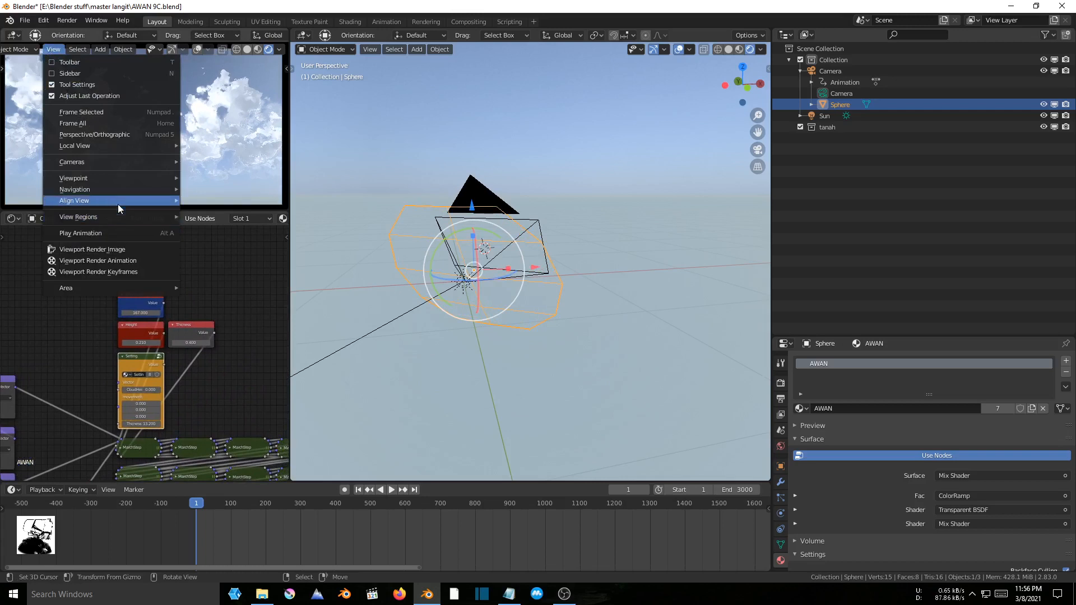
mouse_move(114, 189)
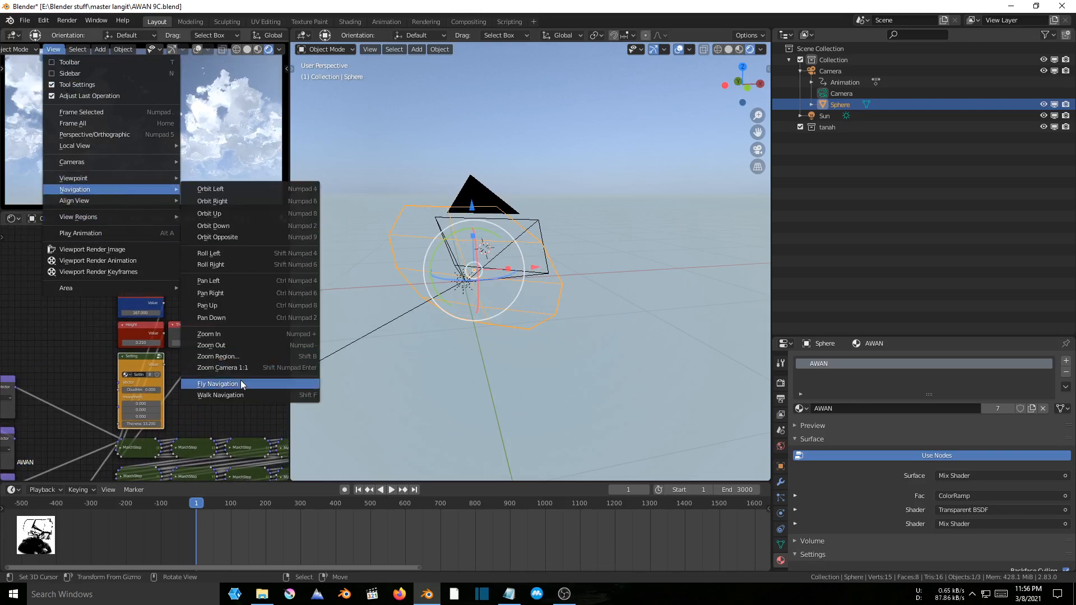
click(218, 383)
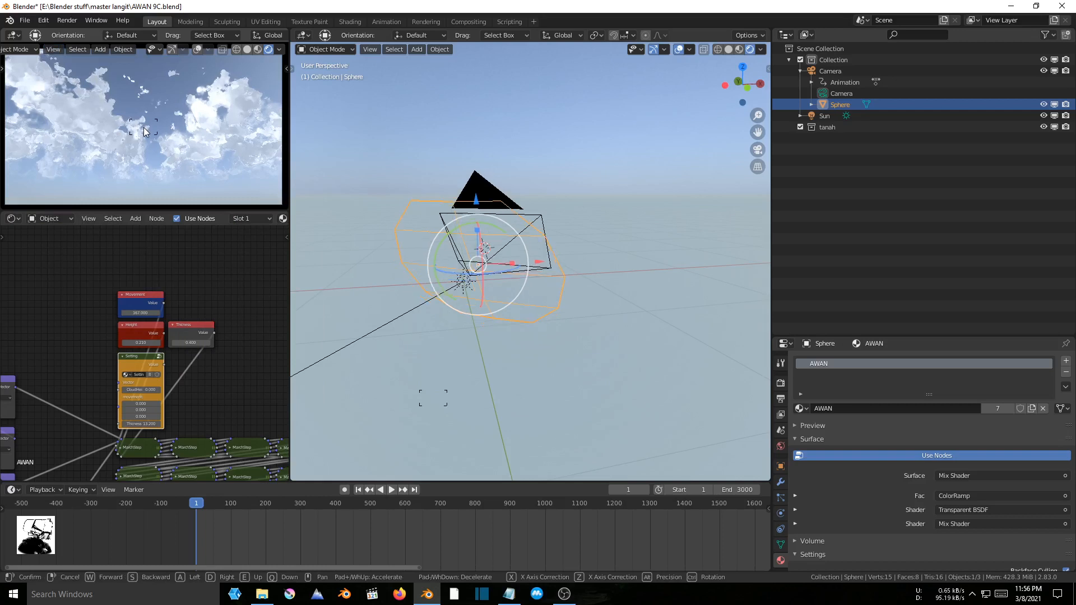